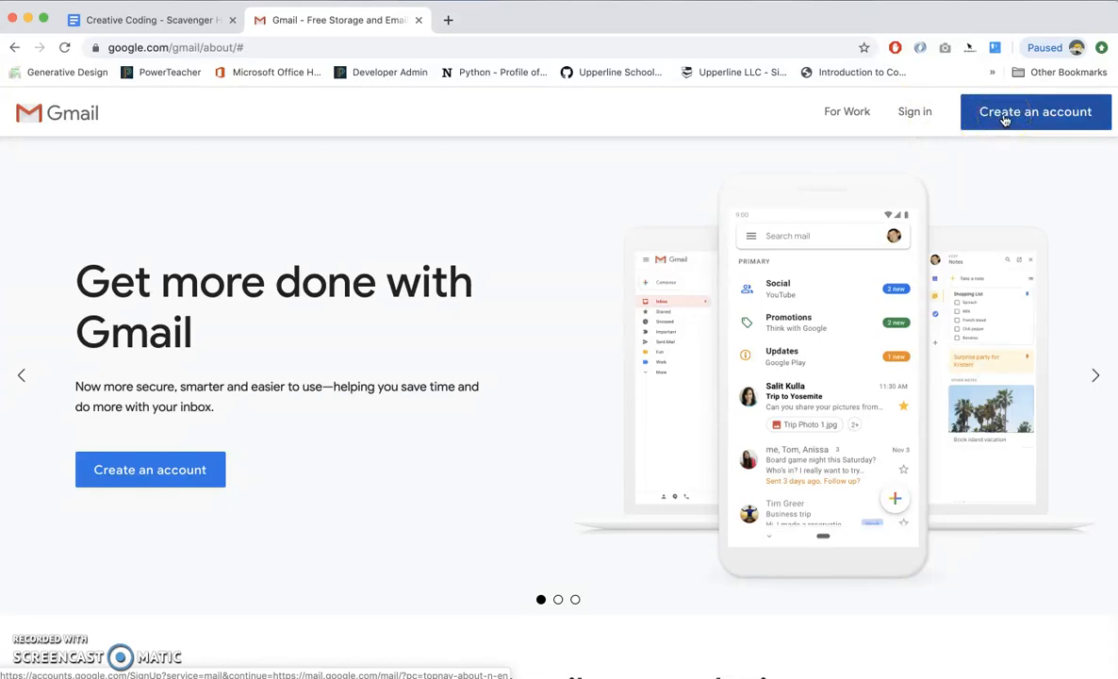
pyautogui.moveTo(913, 111)
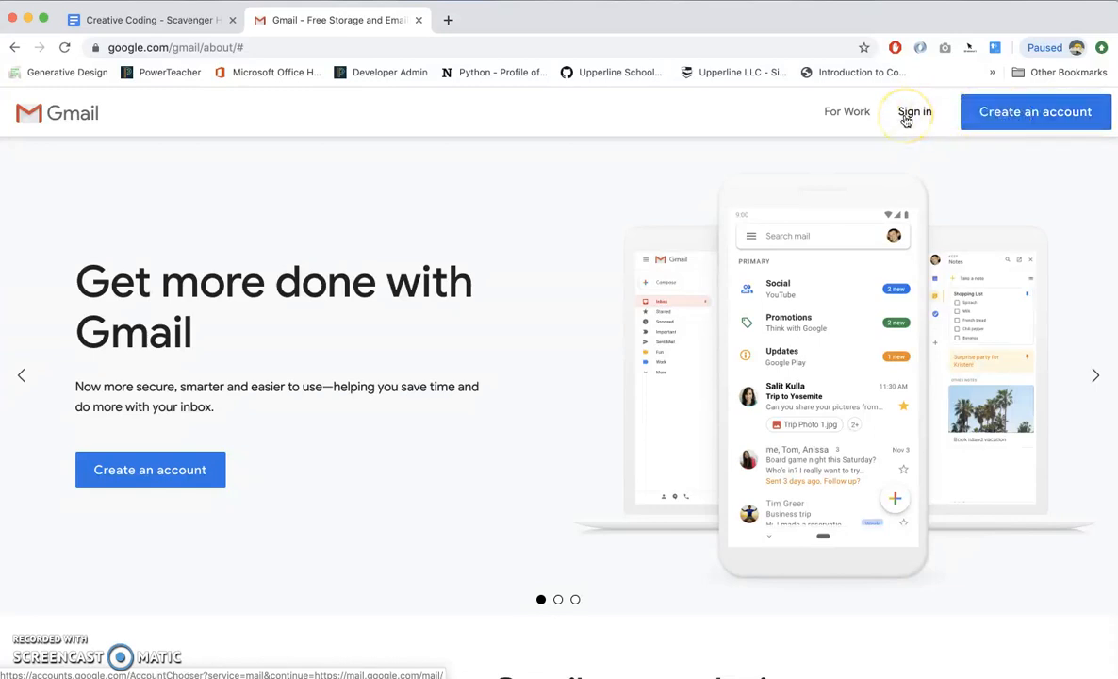
# Step: Go to Google sign-in from Gmail and start creating a new account
pyautogui.click(913, 113)
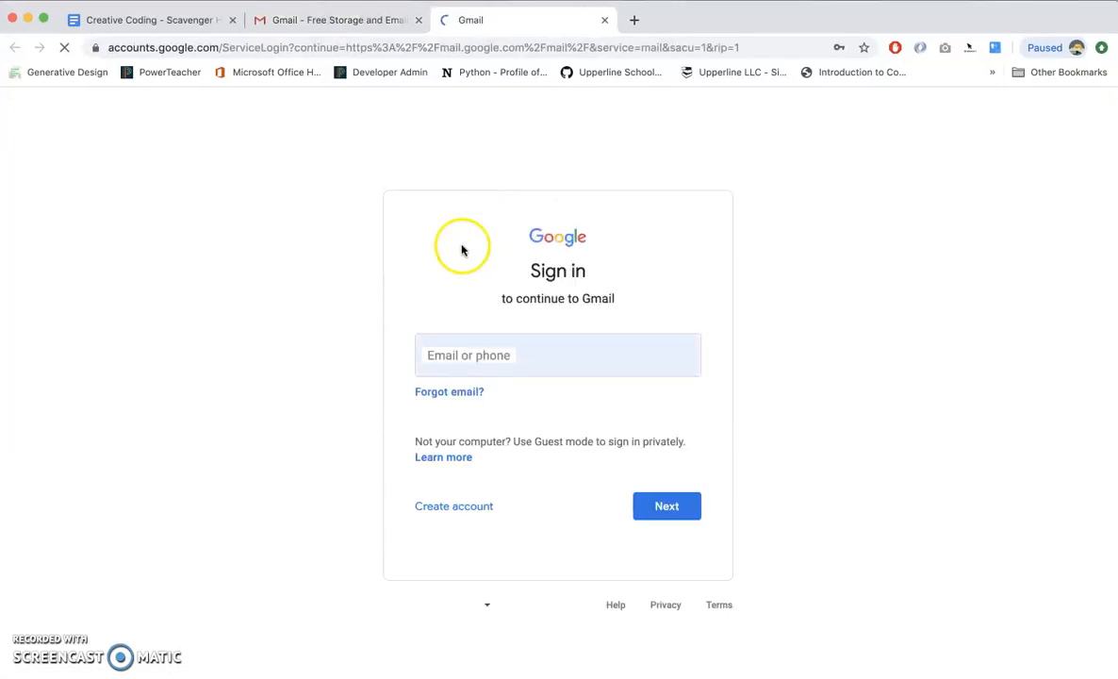
pyautogui.click(559, 355)
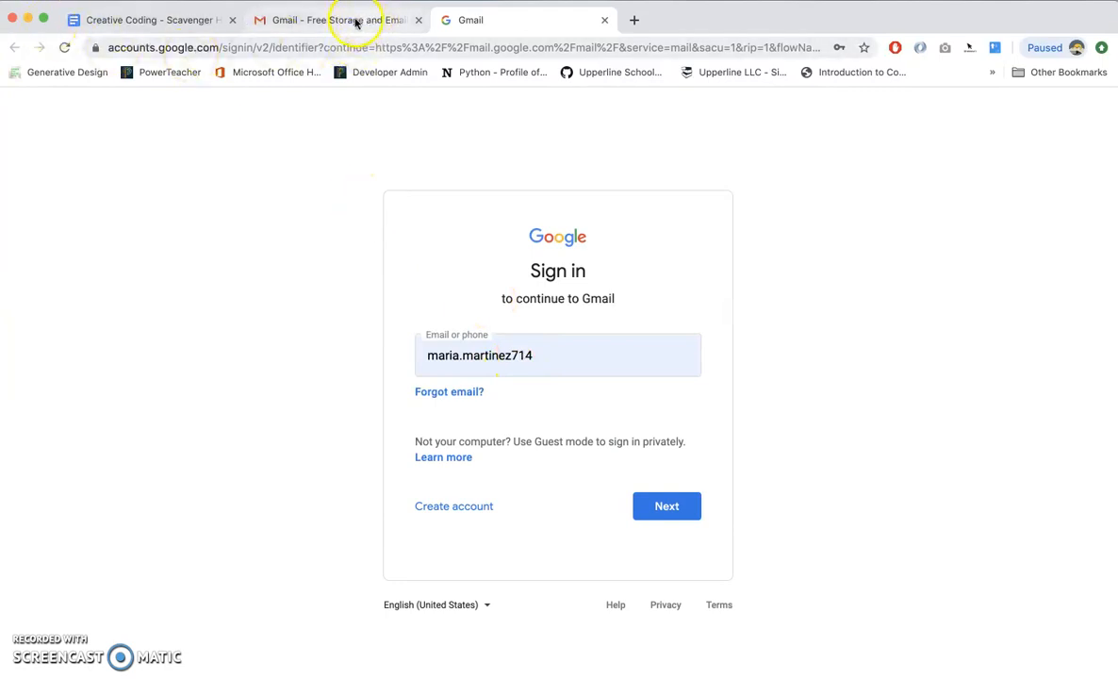
pyautogui.moveTo(357, 19)
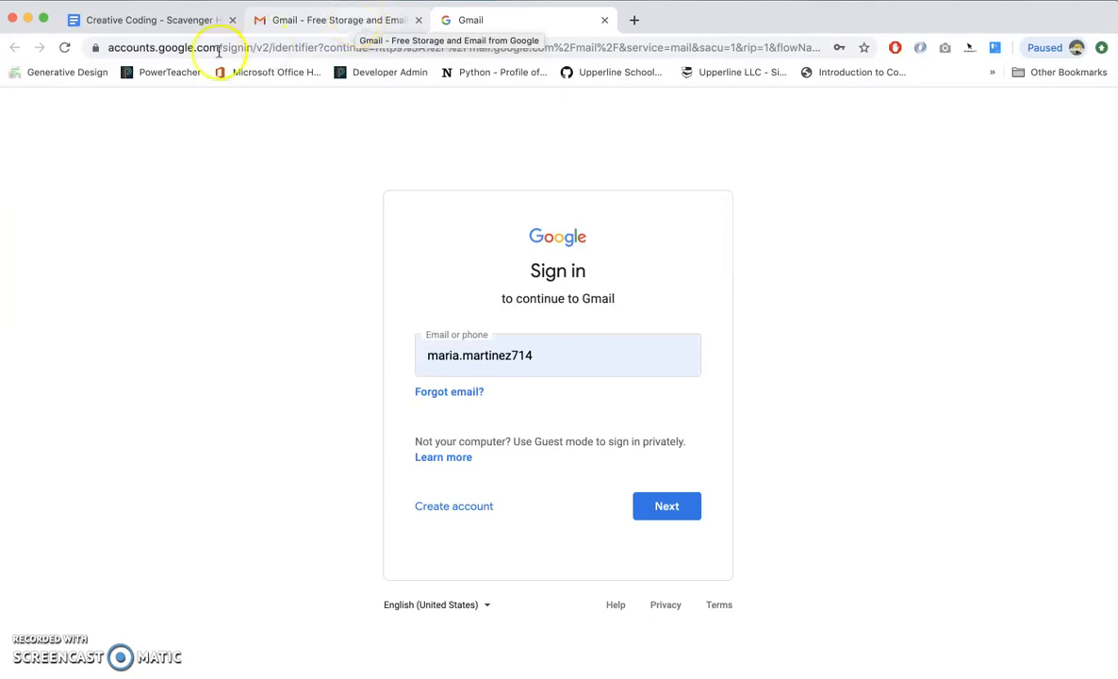
pyautogui.moveTo(526, 310)
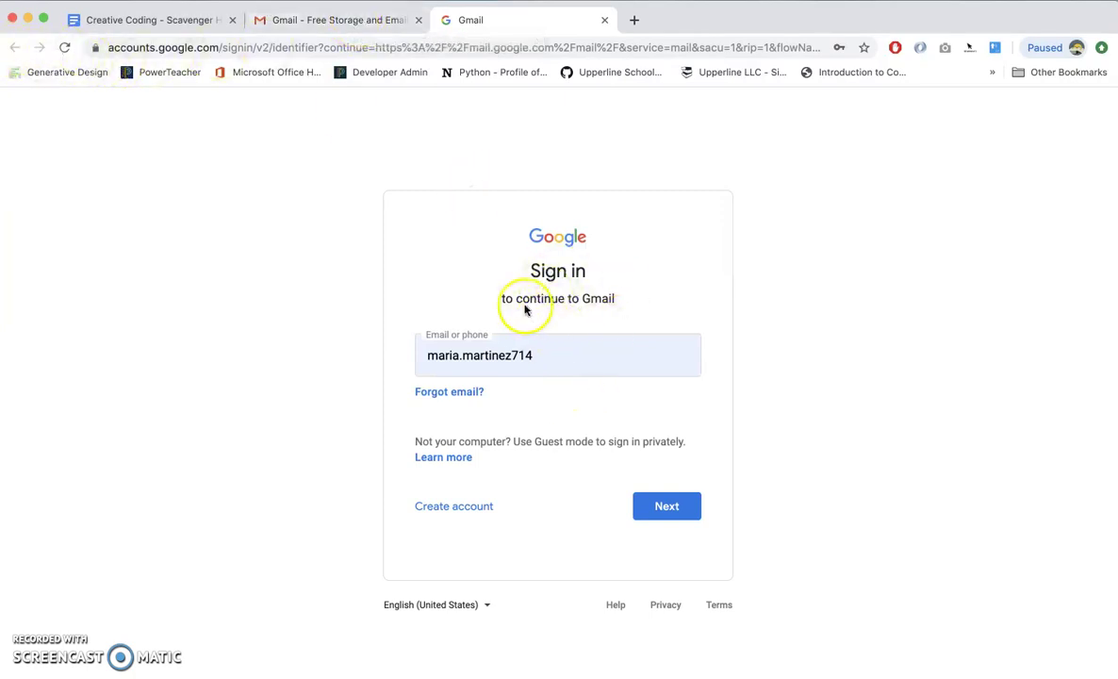
pyautogui.click(452, 505)
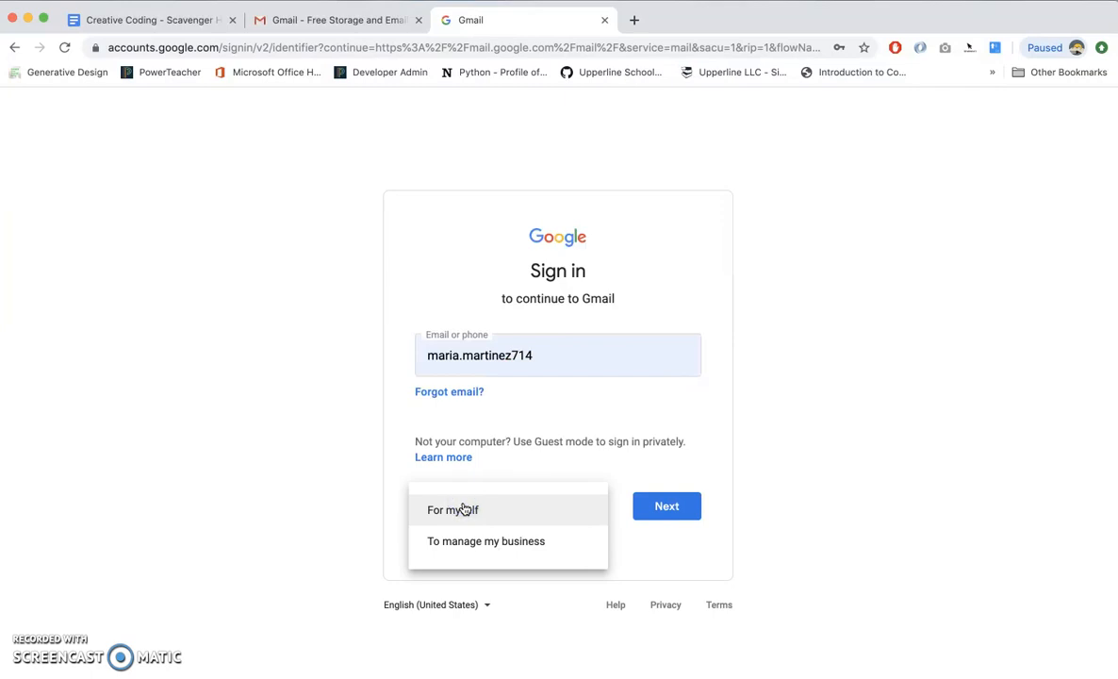
# Step: Create the account for personal use with name 'Siege', a username starting 'bsi' and a password, and submit
pyautogui.click(464, 510)
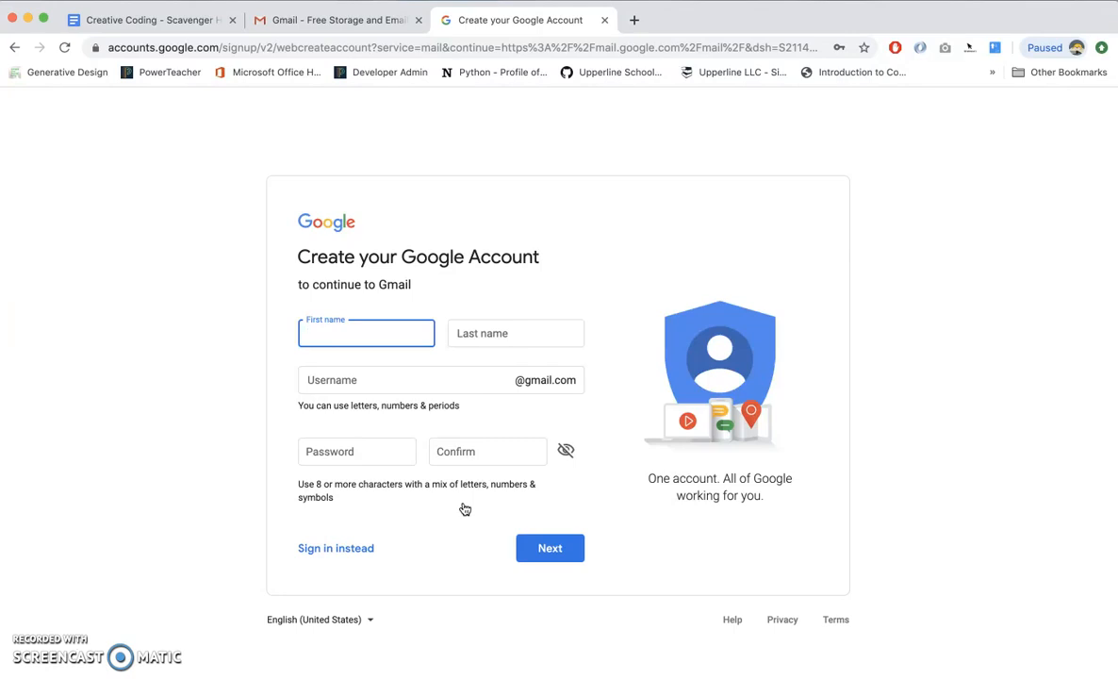
pyautogui.write('Siegel')
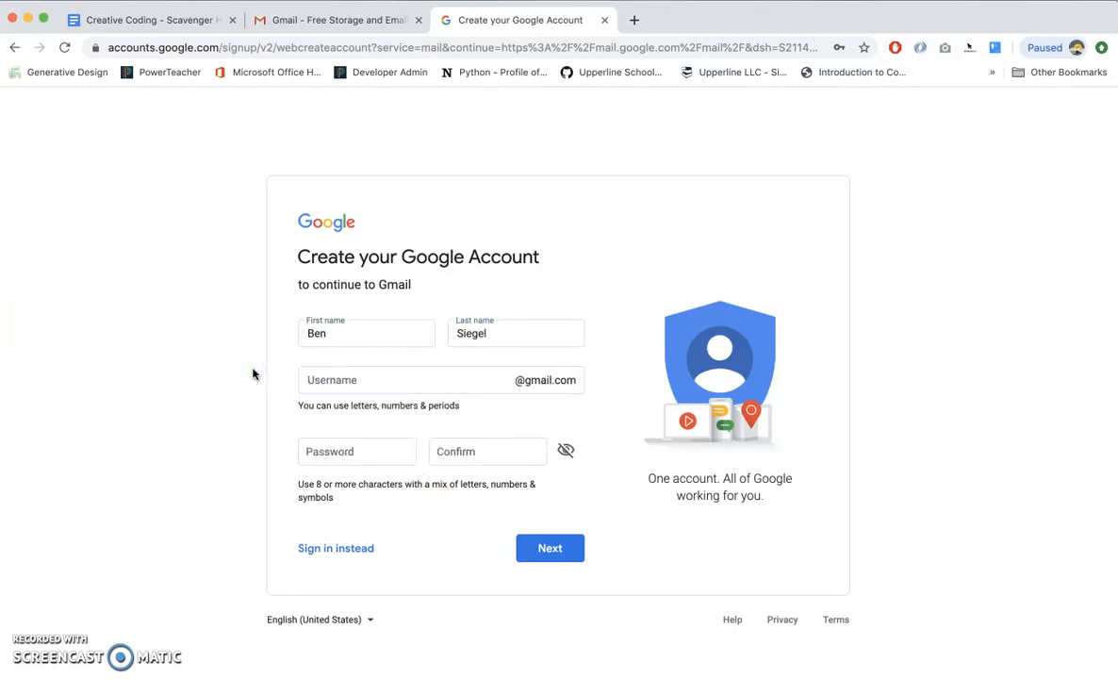
pyautogui.click(340, 381)
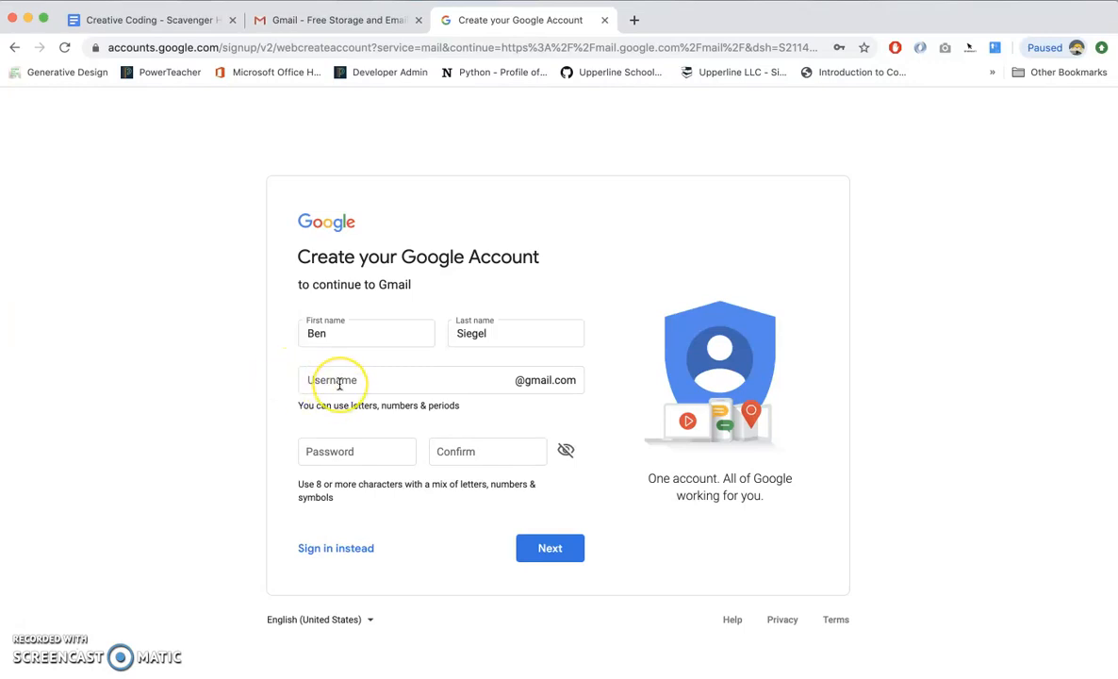
pyautogui.click(339, 381)
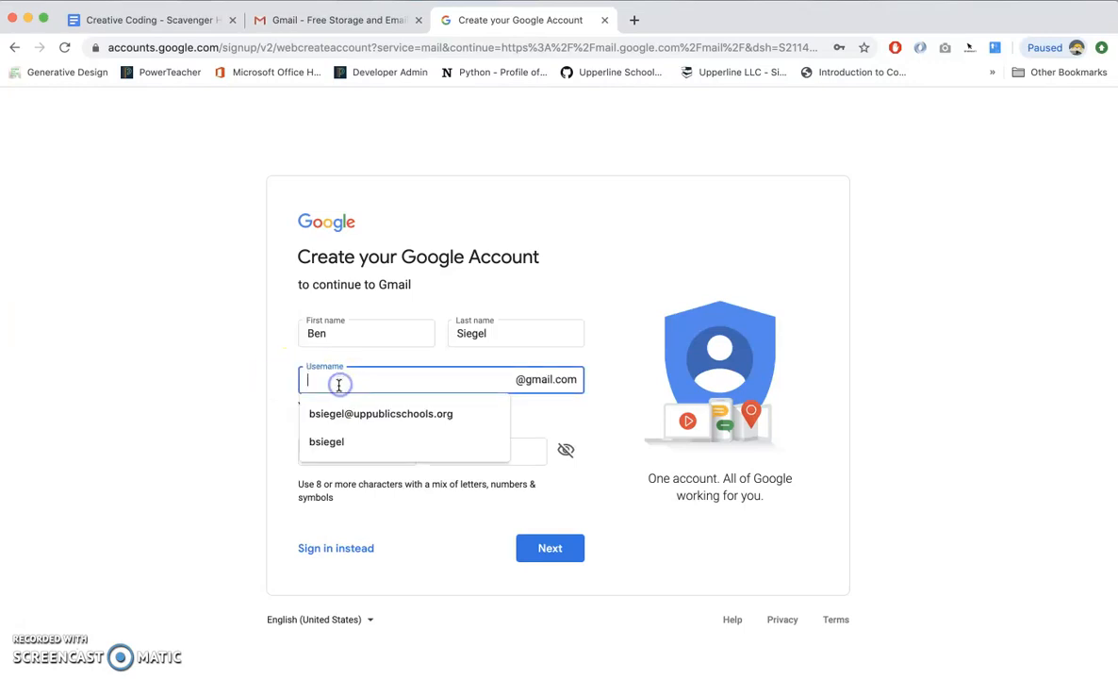
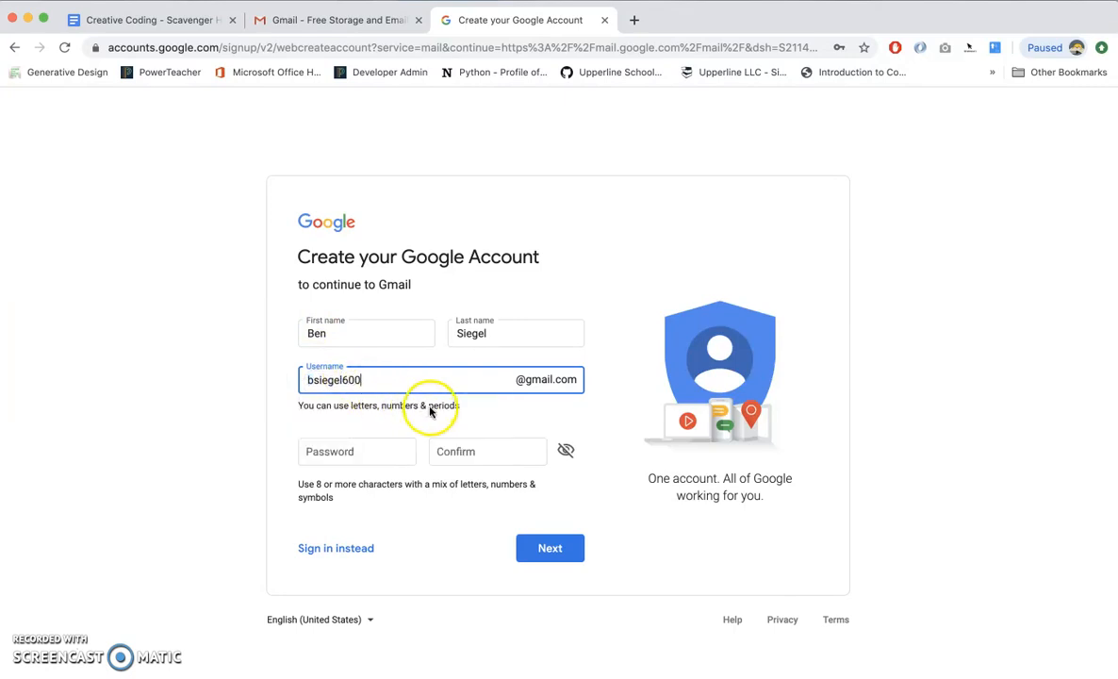
pyautogui.moveTo(501, 419)
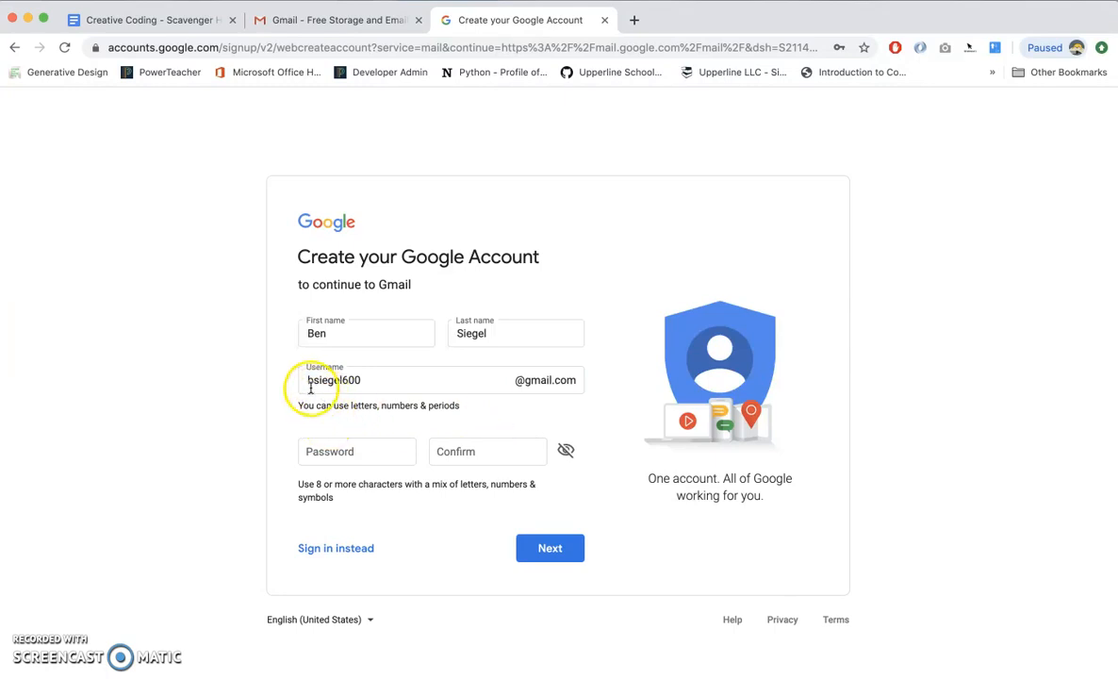
pyautogui.click(311, 381)
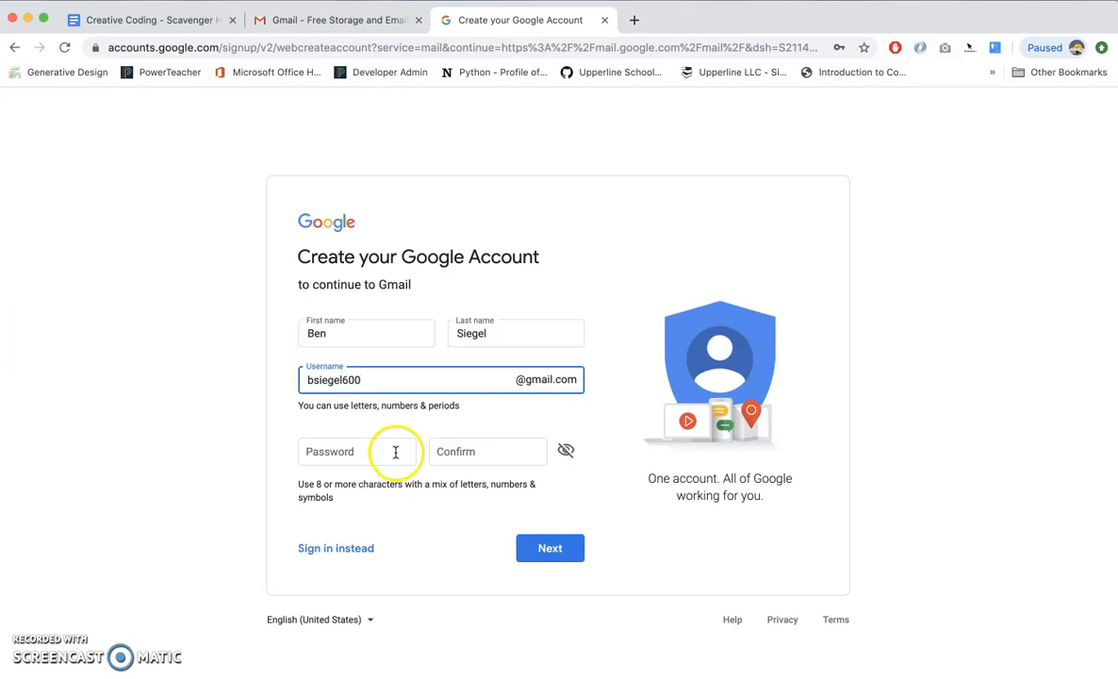
pyautogui.click(356, 452)
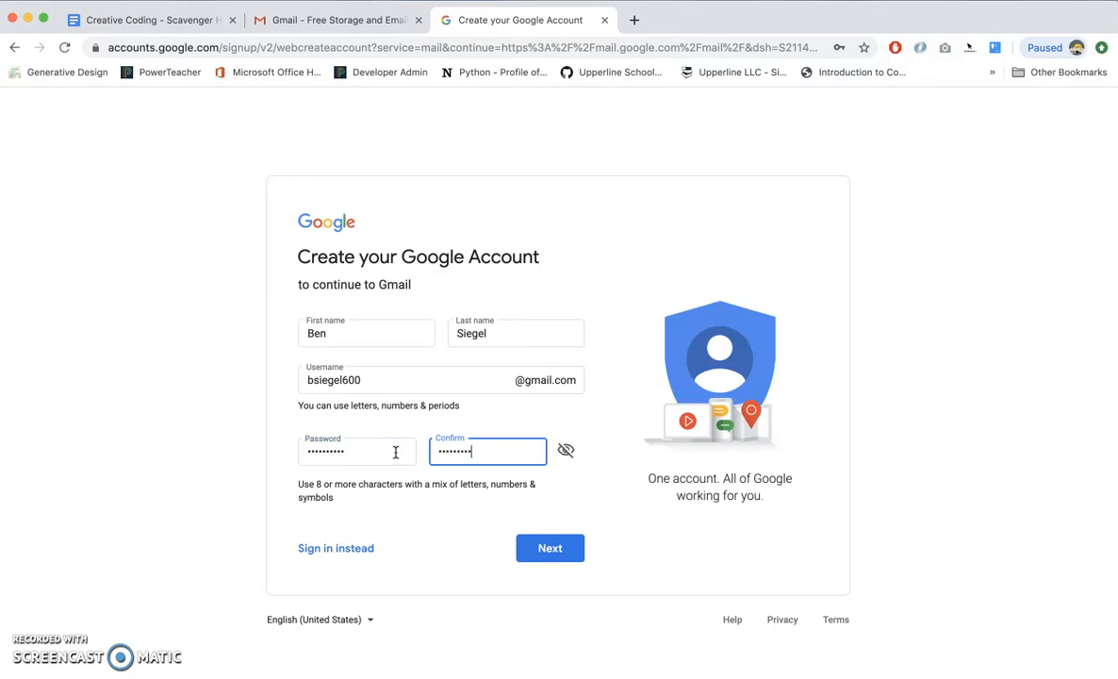
pyautogui.click(550, 547)
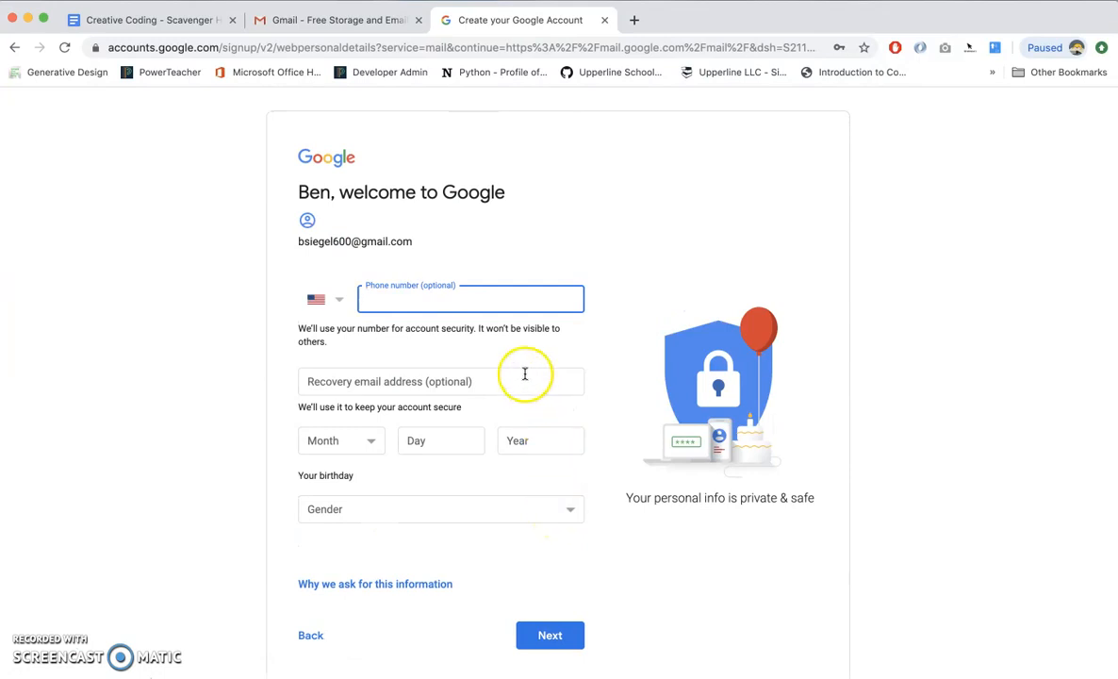
pyautogui.moveTo(468, 347)
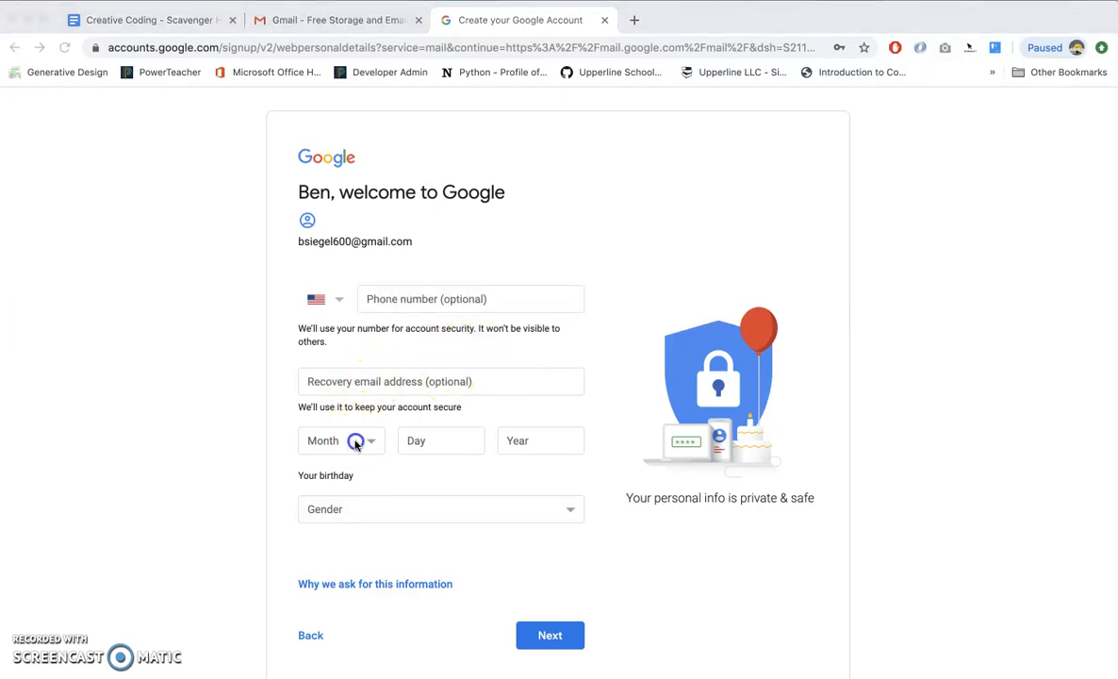
# Step: Set the birthday to February 23, 1984 and the gender to Male
pyautogui.click(341, 441)
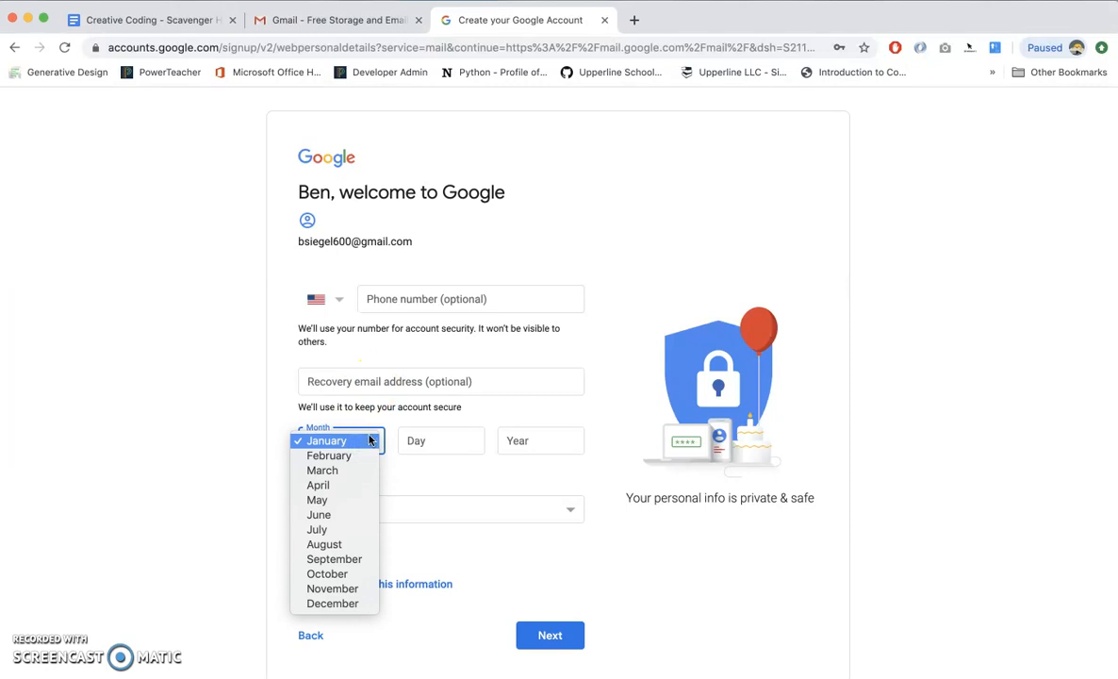
pyautogui.click(329, 455)
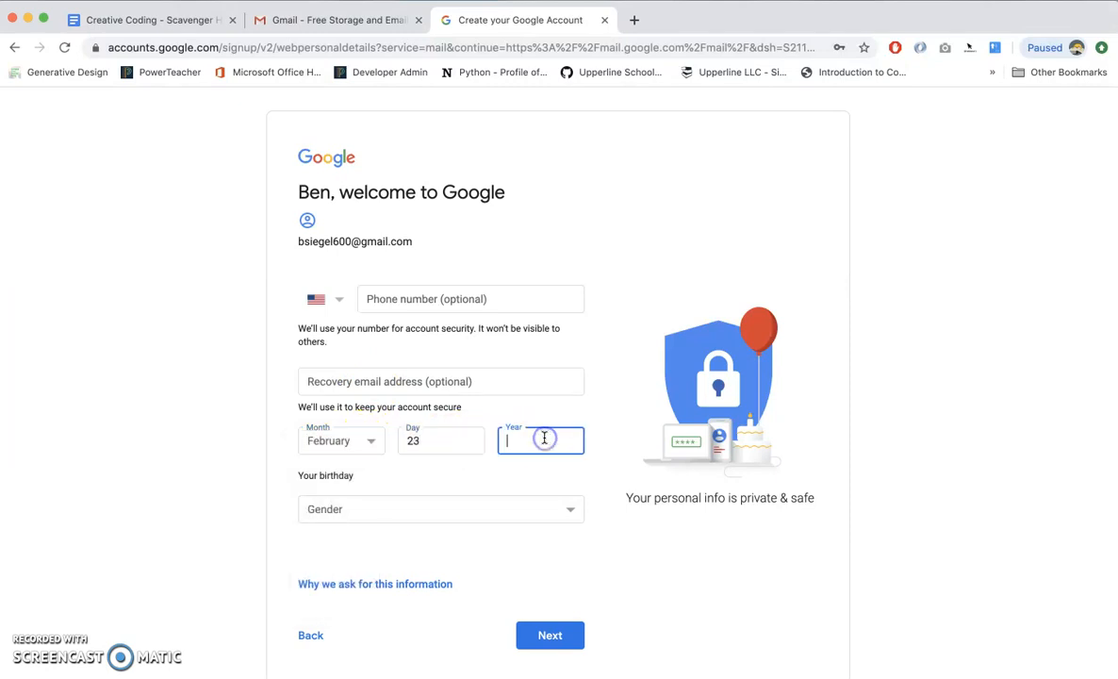
pyautogui.write('1984')
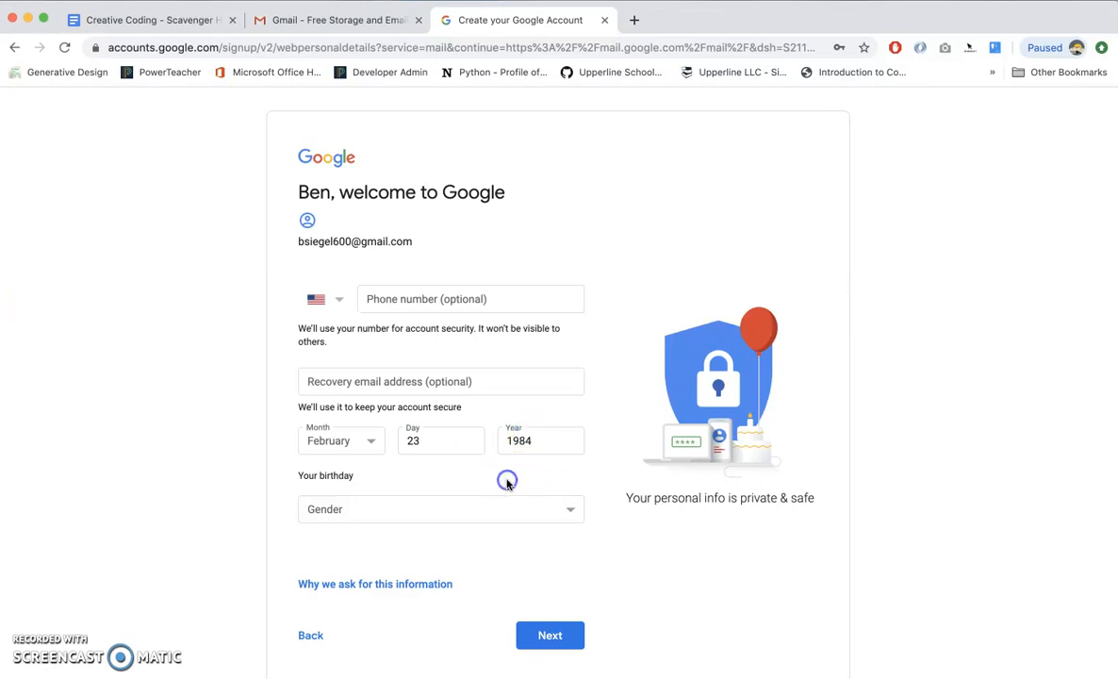
pyautogui.click(442, 509)
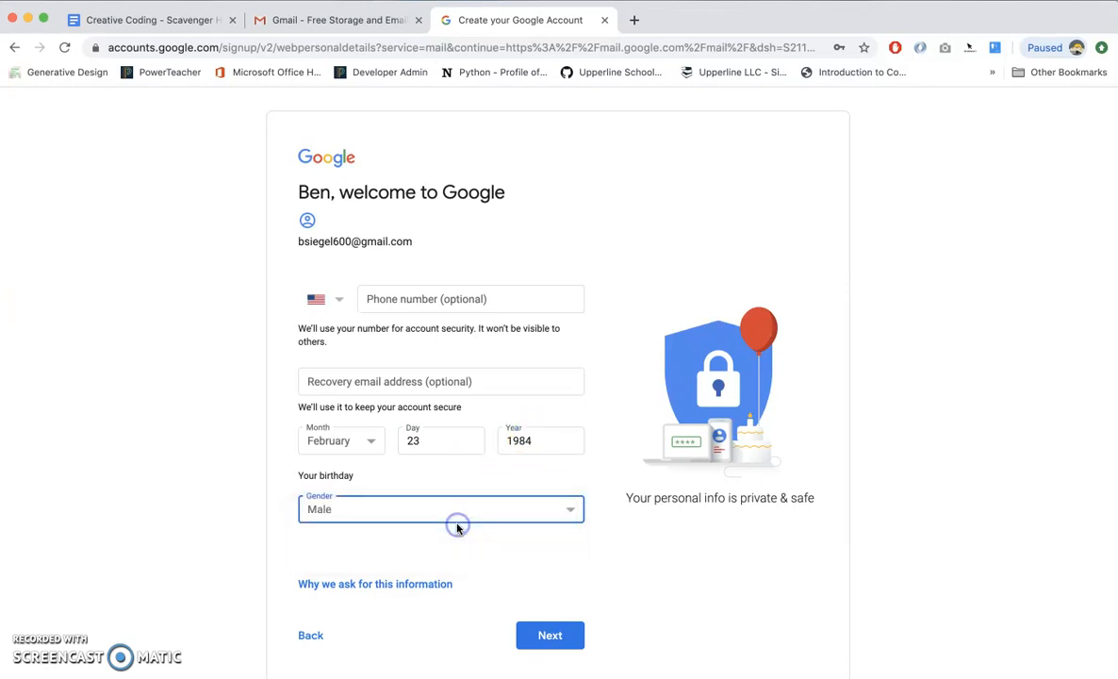
pyautogui.click(551, 634)
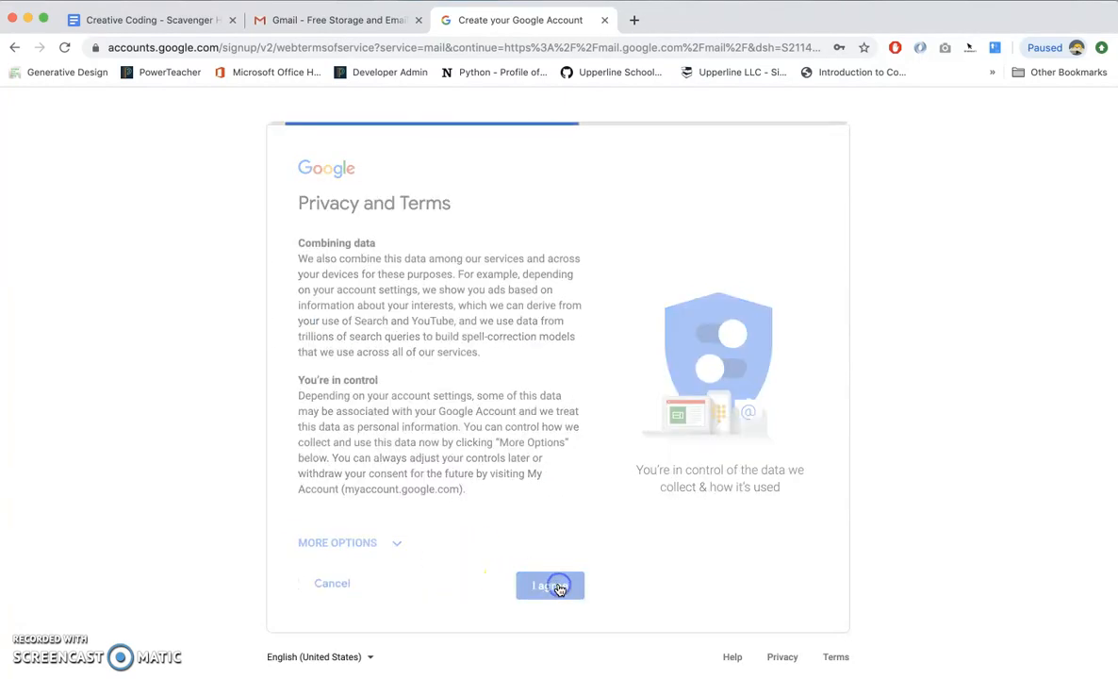
# Step: Agree to the Privacy and Terms and retry loading the new mailbox after the temporary error
pyautogui.click(550, 585)
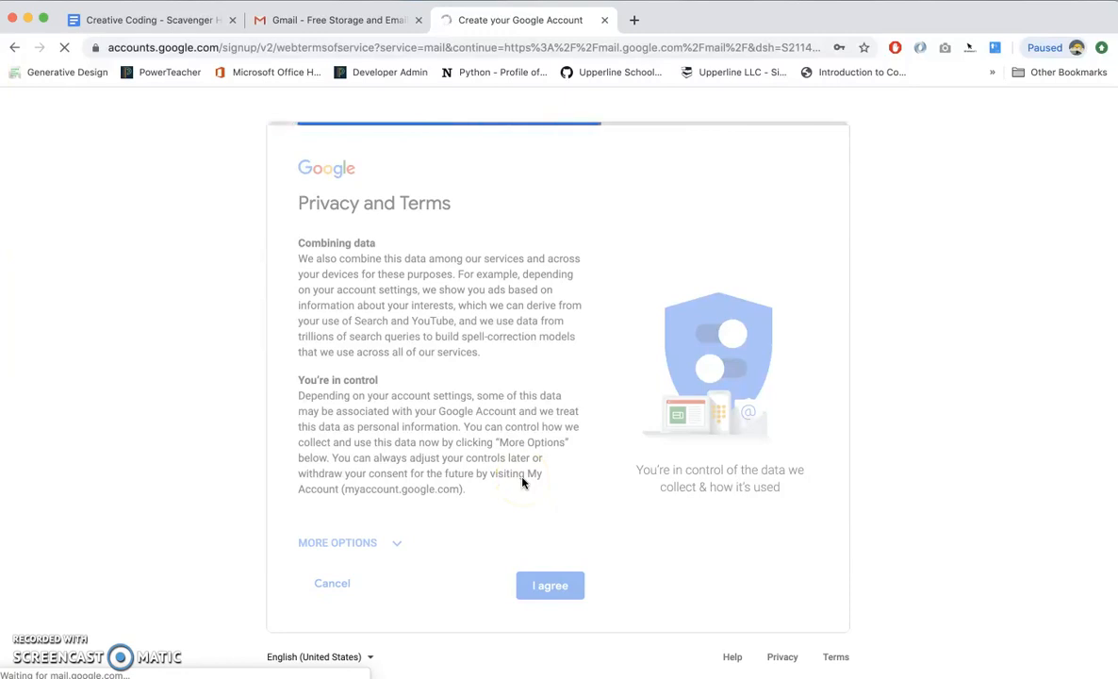
pyautogui.click(550, 584)
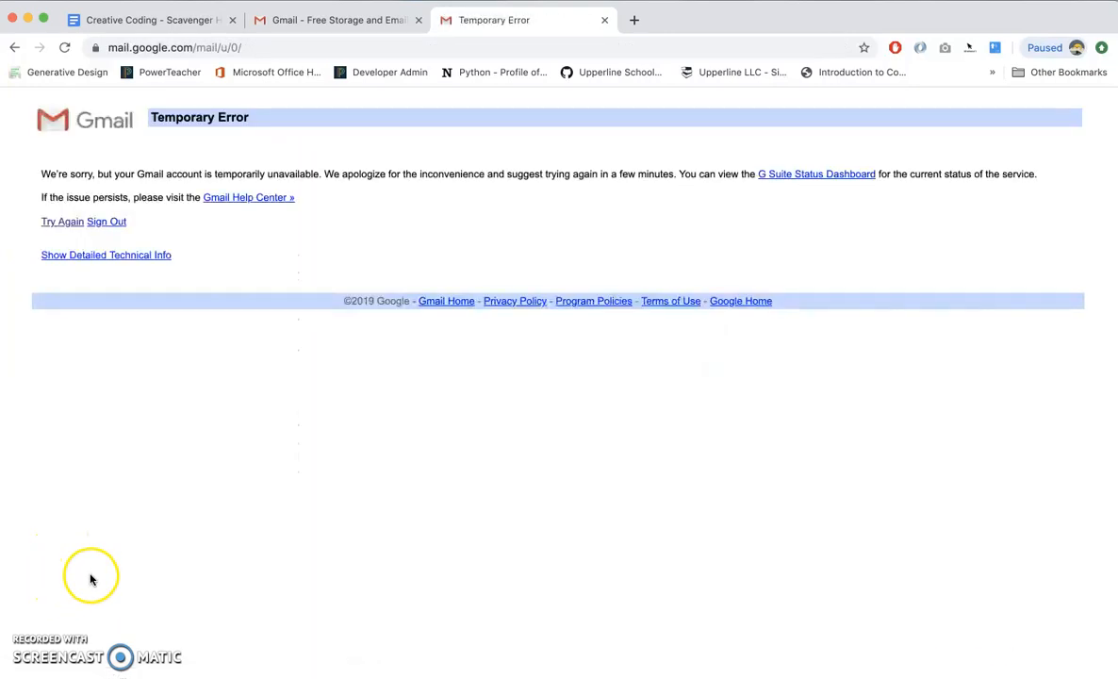
pyautogui.click(60, 222)
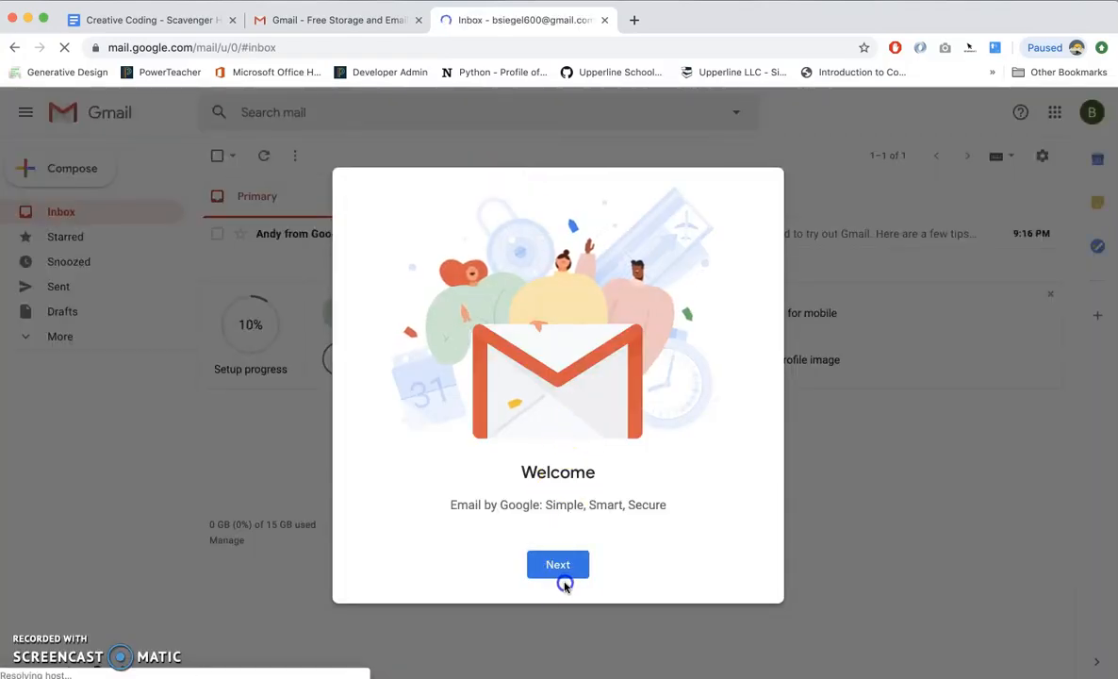
# Step: Dismiss the Gmail welcome screen and browse the Google apps list
pyautogui.click(559, 564)
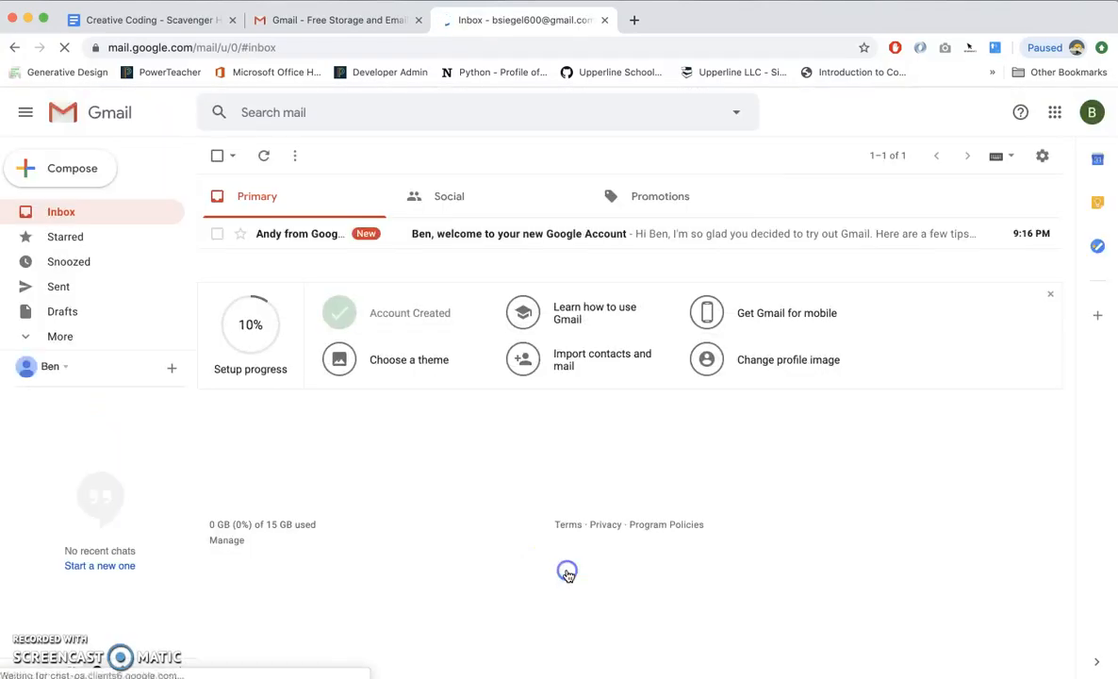
pyautogui.click(1052, 113)
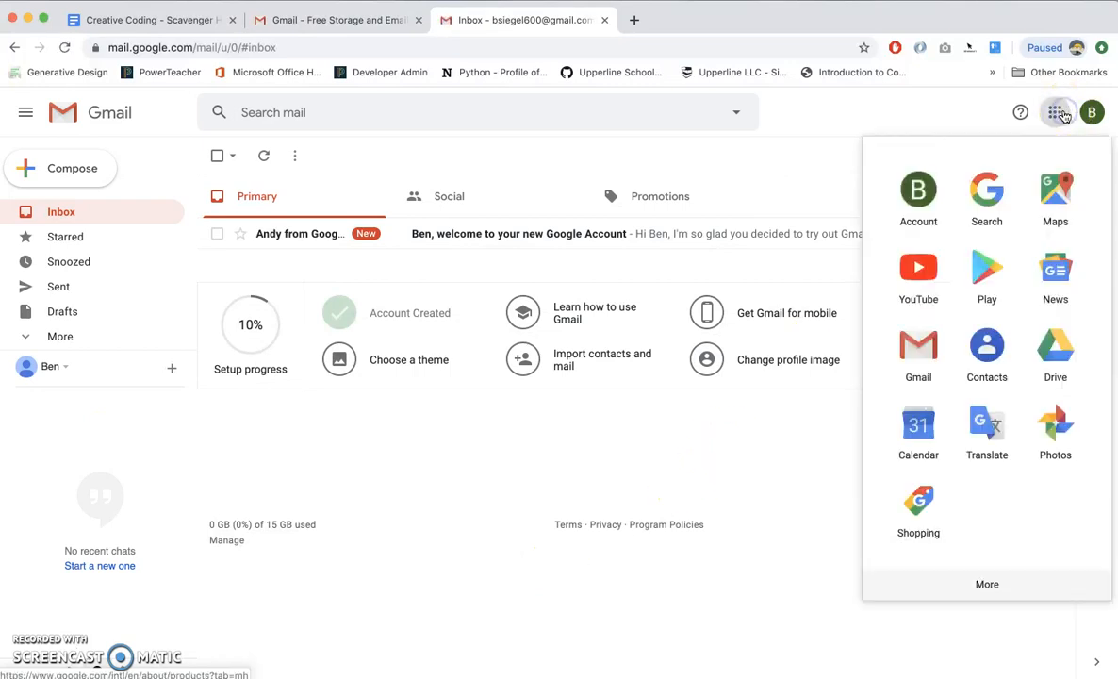
pyautogui.scroll(-3)
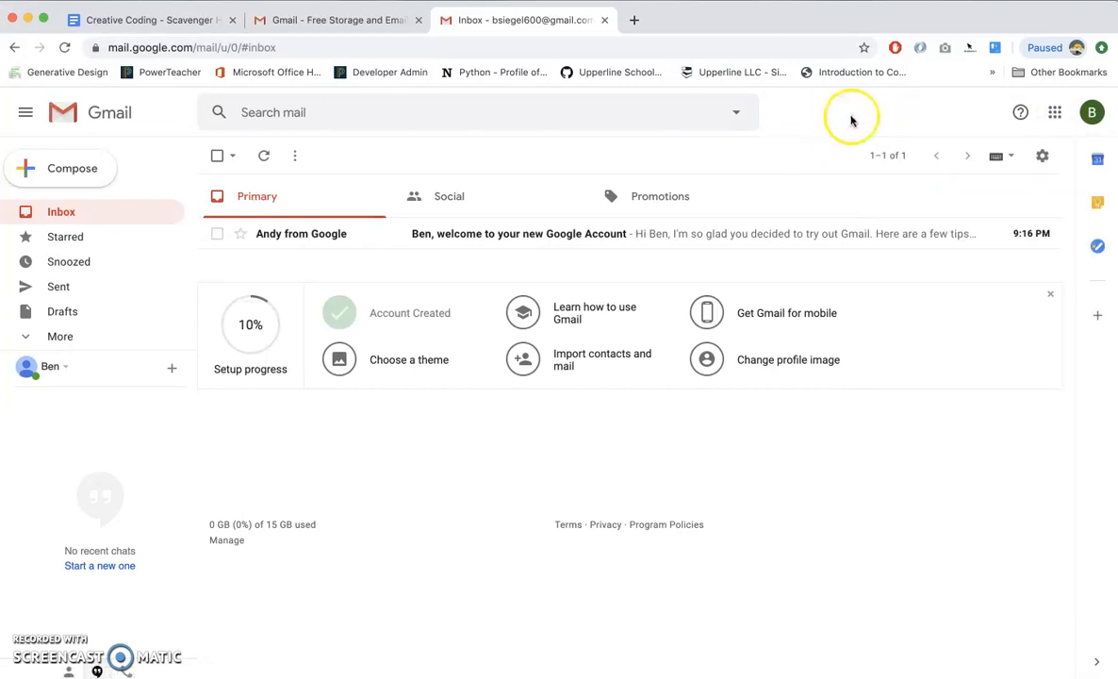
pyautogui.moveTo(1053, 113)
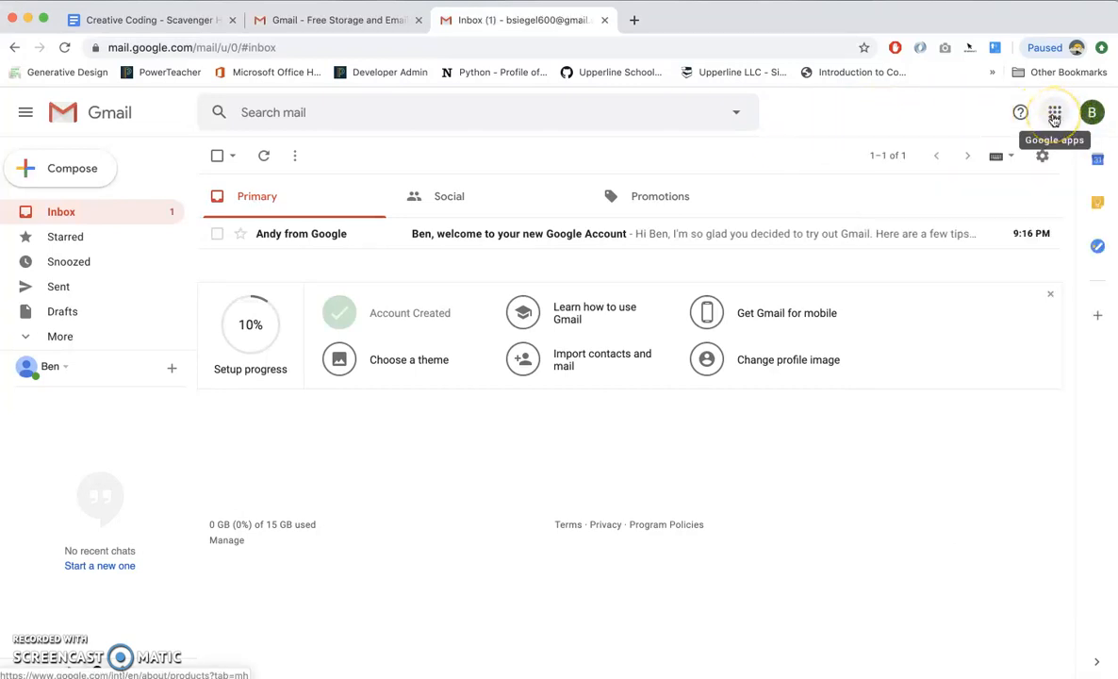
pyautogui.moveTo(1056, 105)
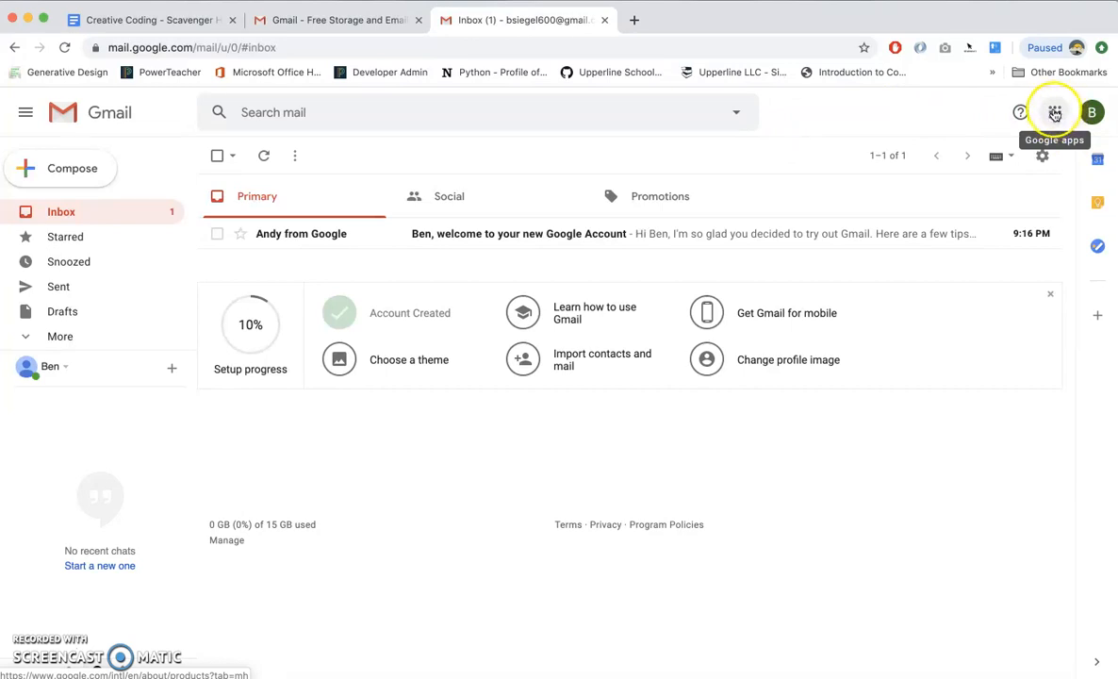
pyautogui.click(1057, 114)
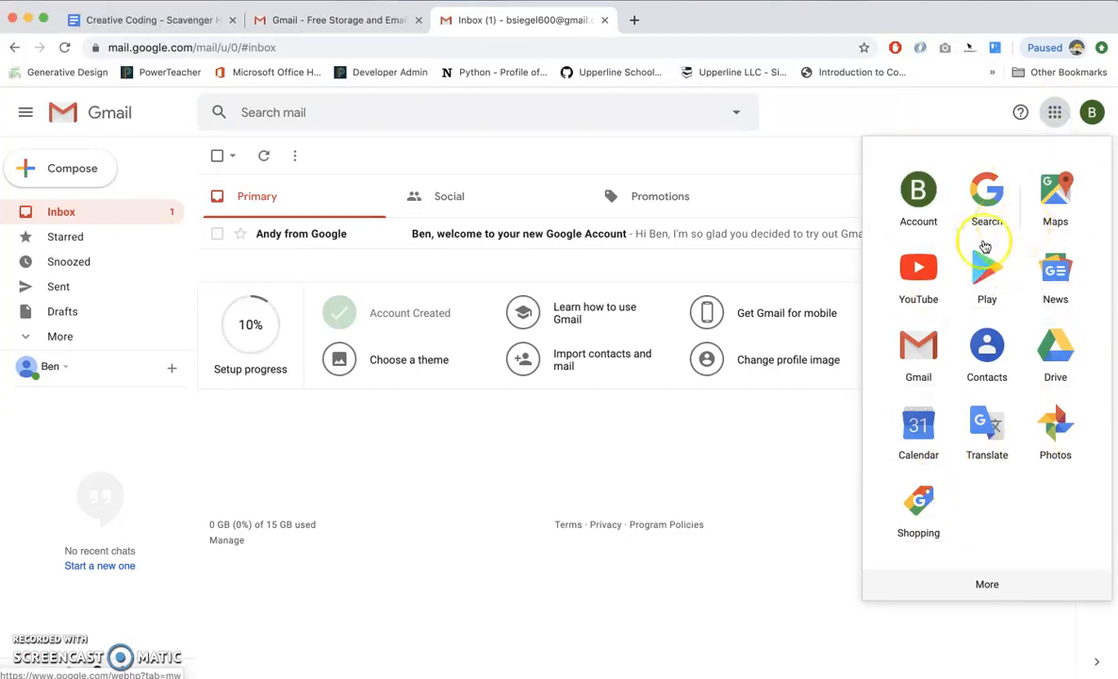
pyautogui.scroll(-3)
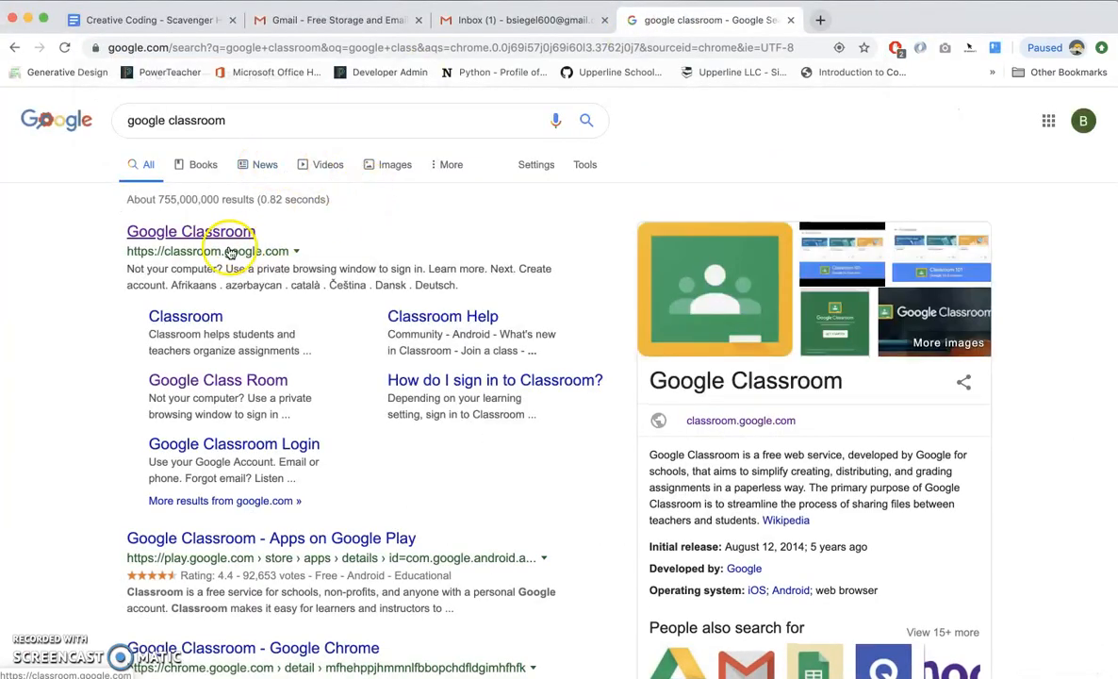
# Step: Open the Google Classroom website from the search results
pyautogui.click(188, 231)
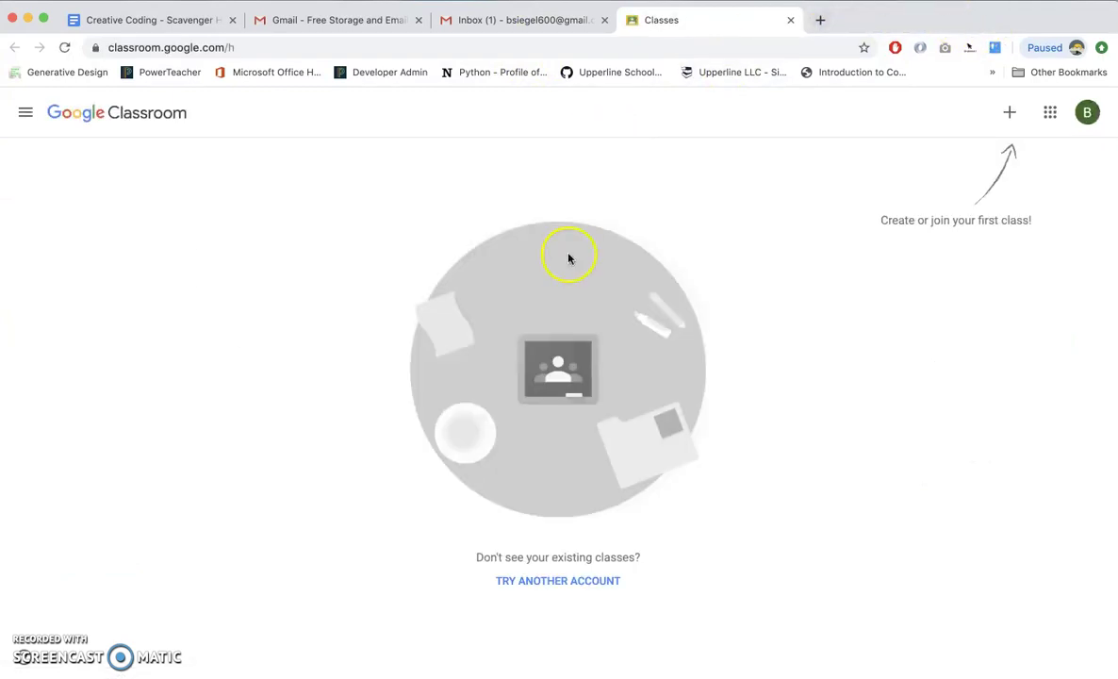
pyautogui.moveTo(977, 223)
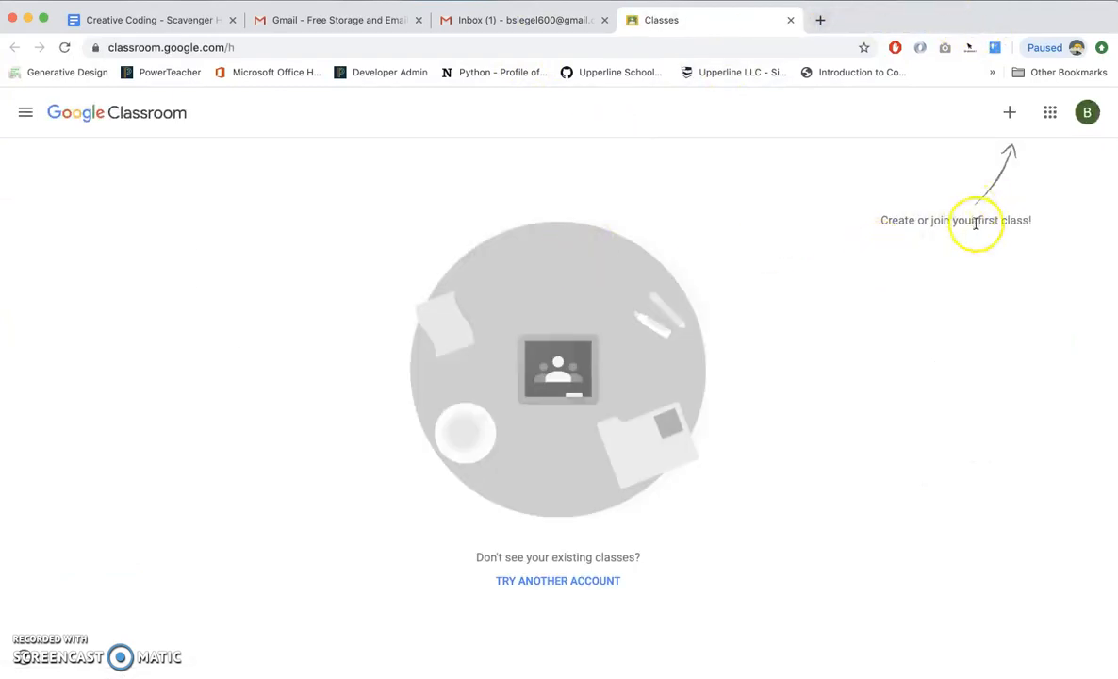
pyautogui.moveTo(1007, 112)
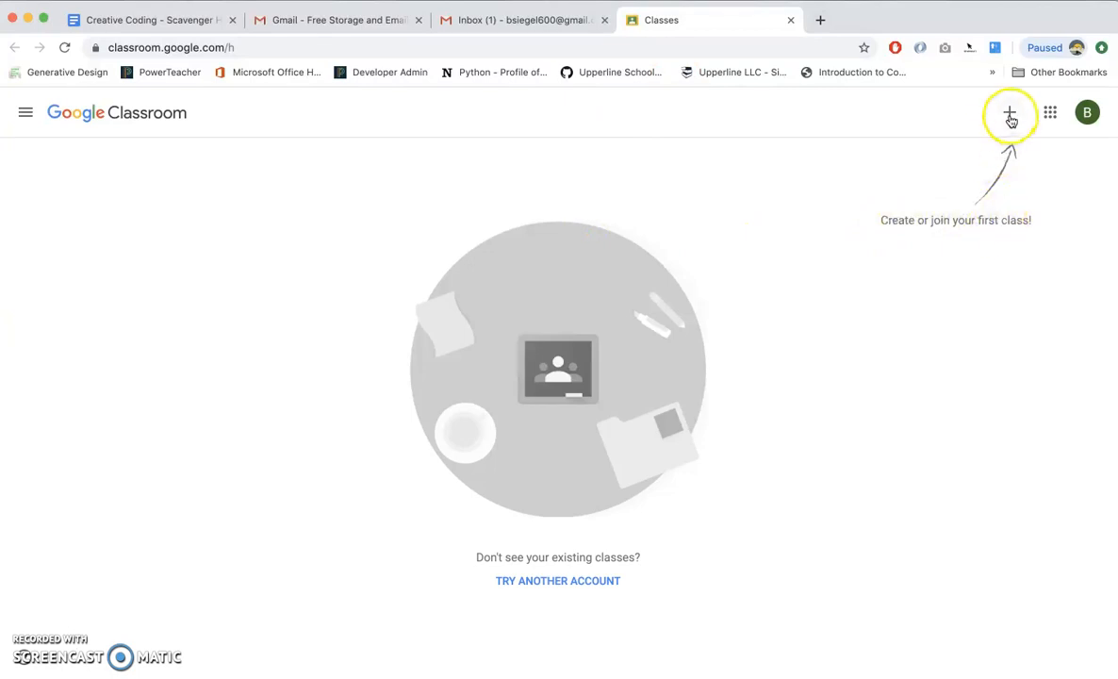
# Step: Choose Join class in Google Classroom, then switch to the document listing the class codes
pyautogui.click(1009, 113)
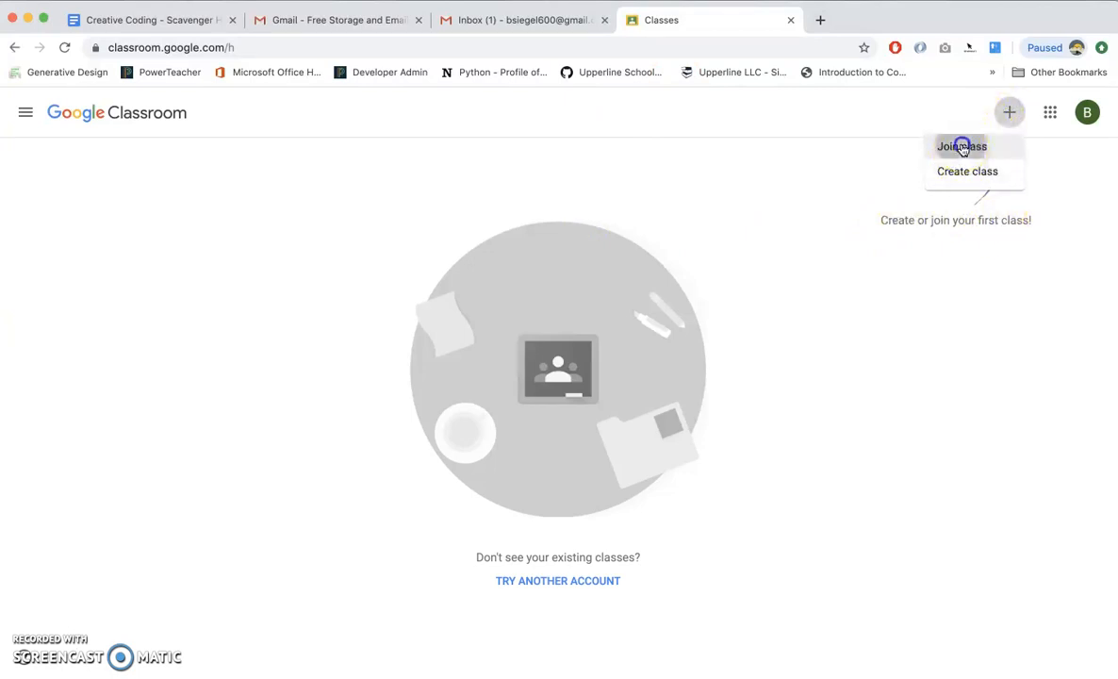
pyautogui.click(962, 147)
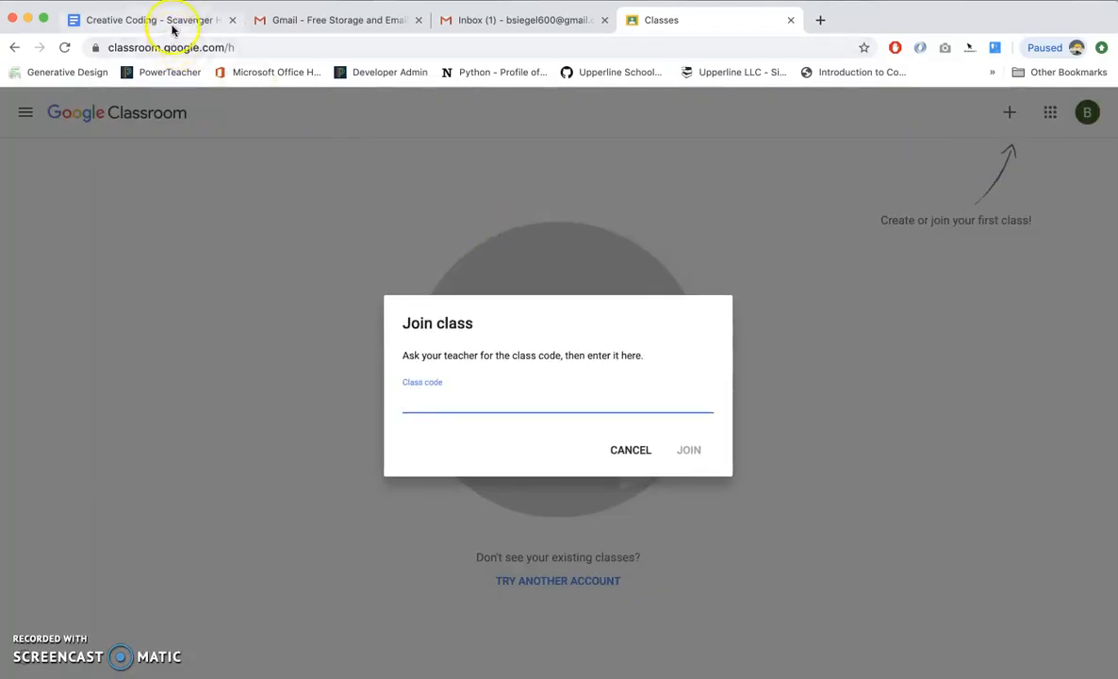
pyautogui.click(170, 19)
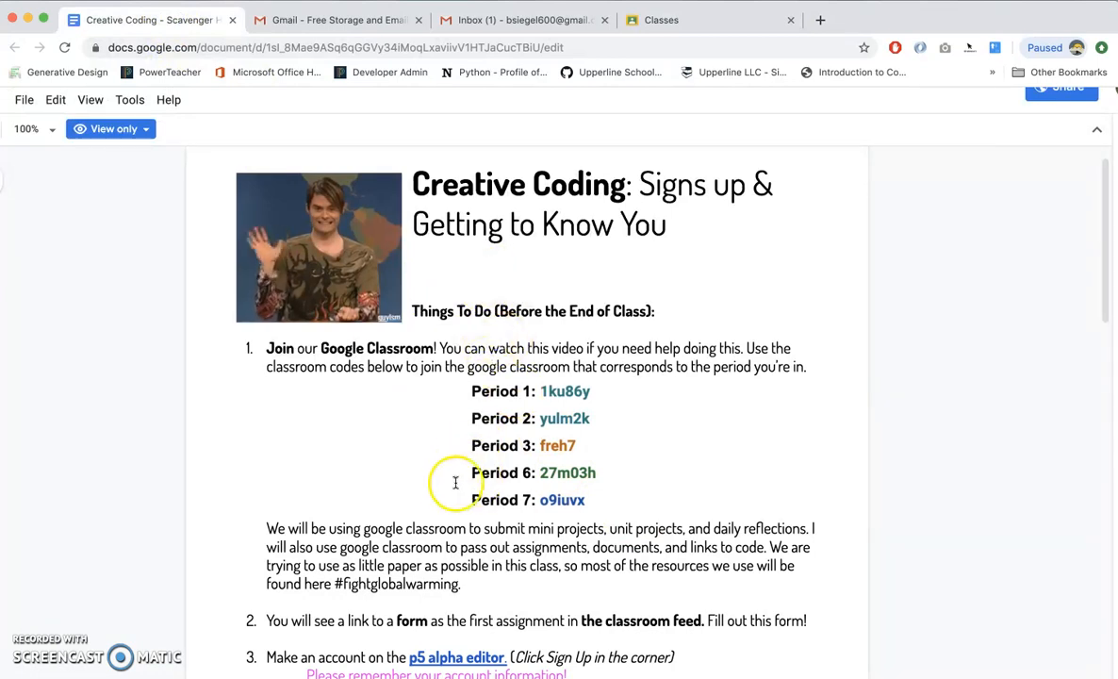
pyautogui.moveTo(490, 419)
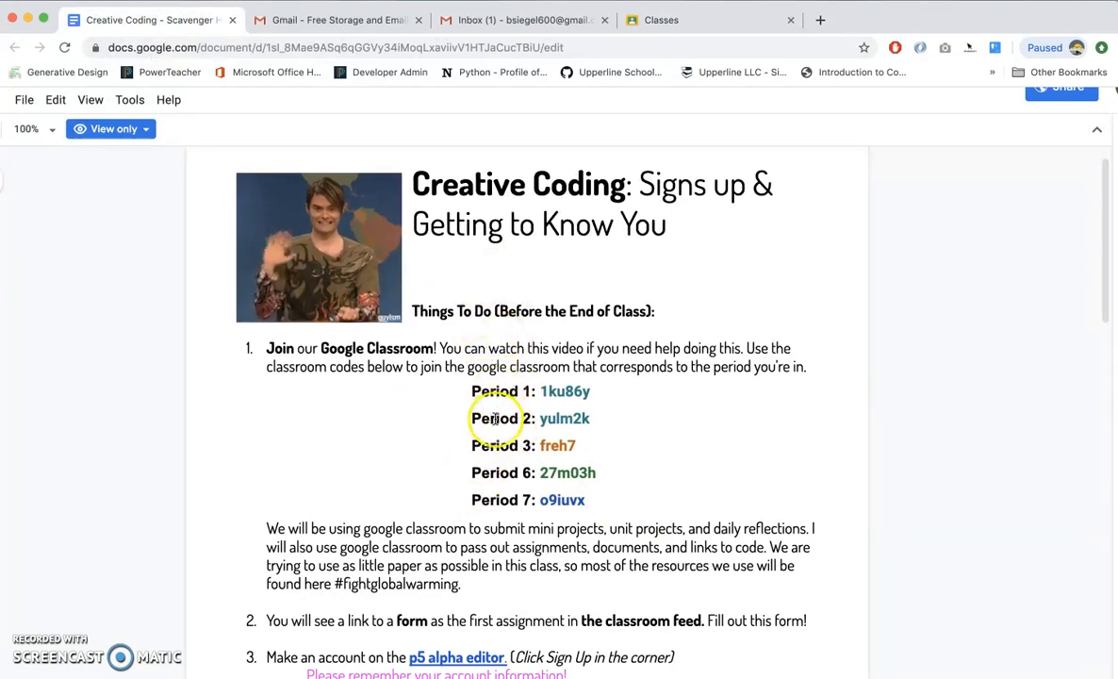
pyautogui.moveTo(501, 500)
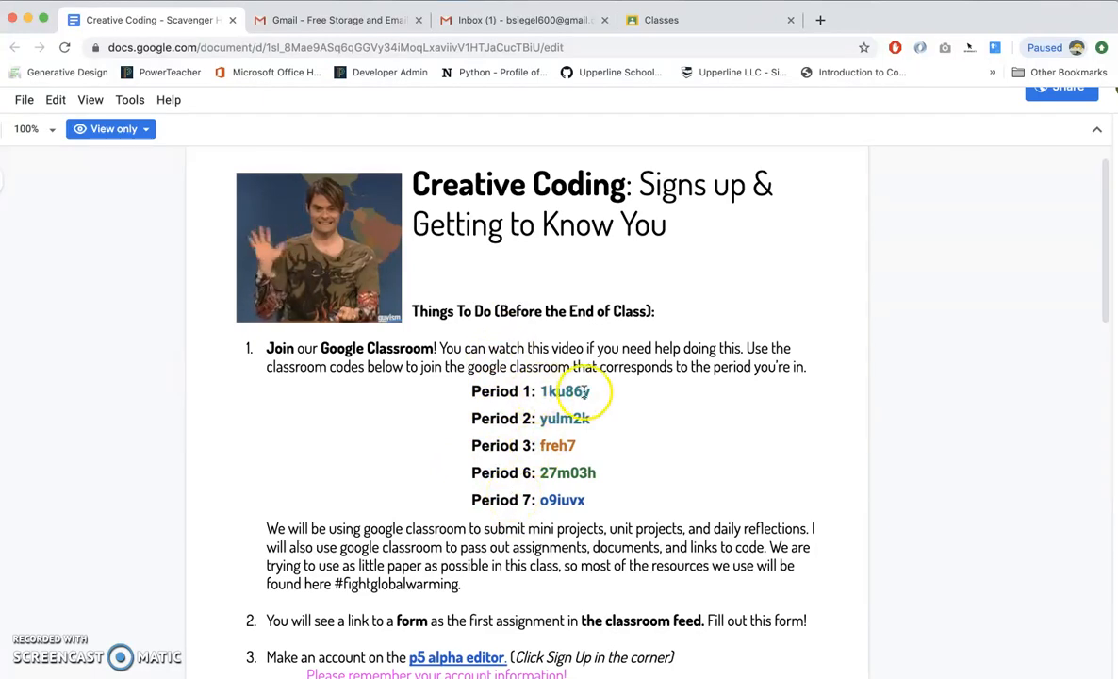
pyautogui.moveTo(589, 425)
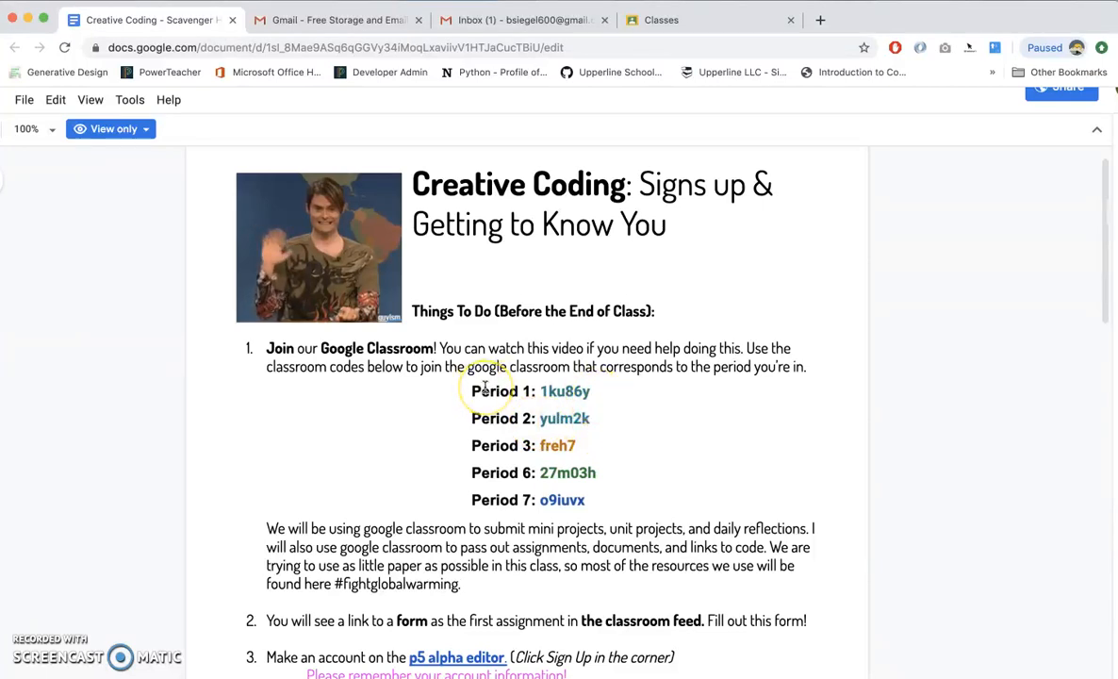
pyautogui.moveTo(656, 230)
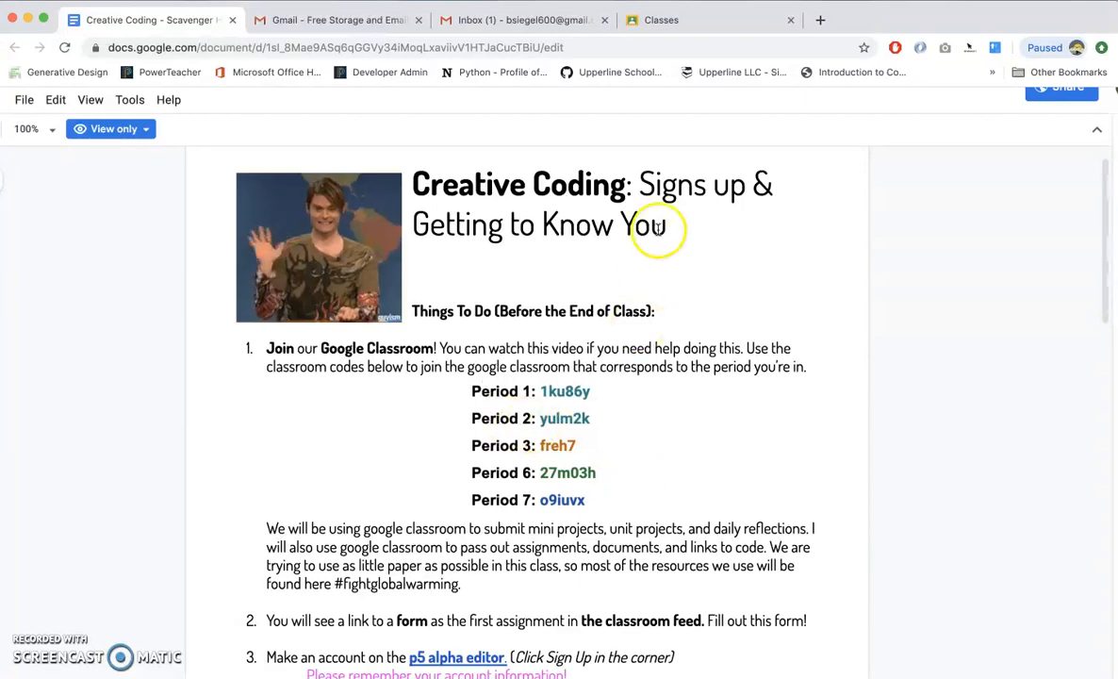
pyautogui.click(654, 19)
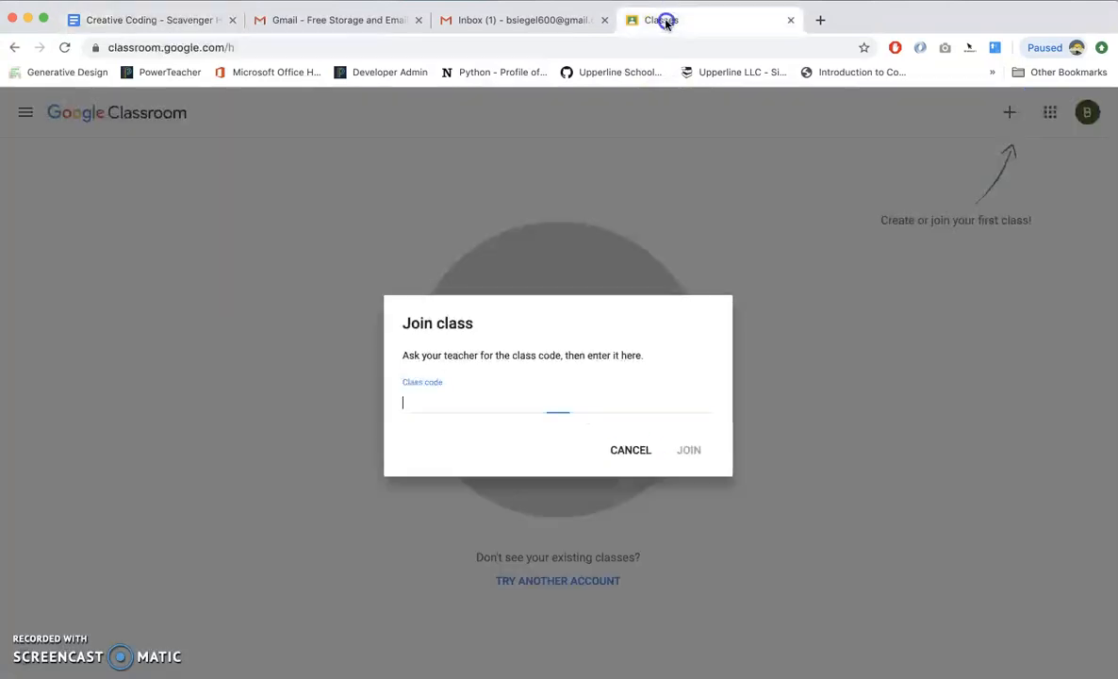
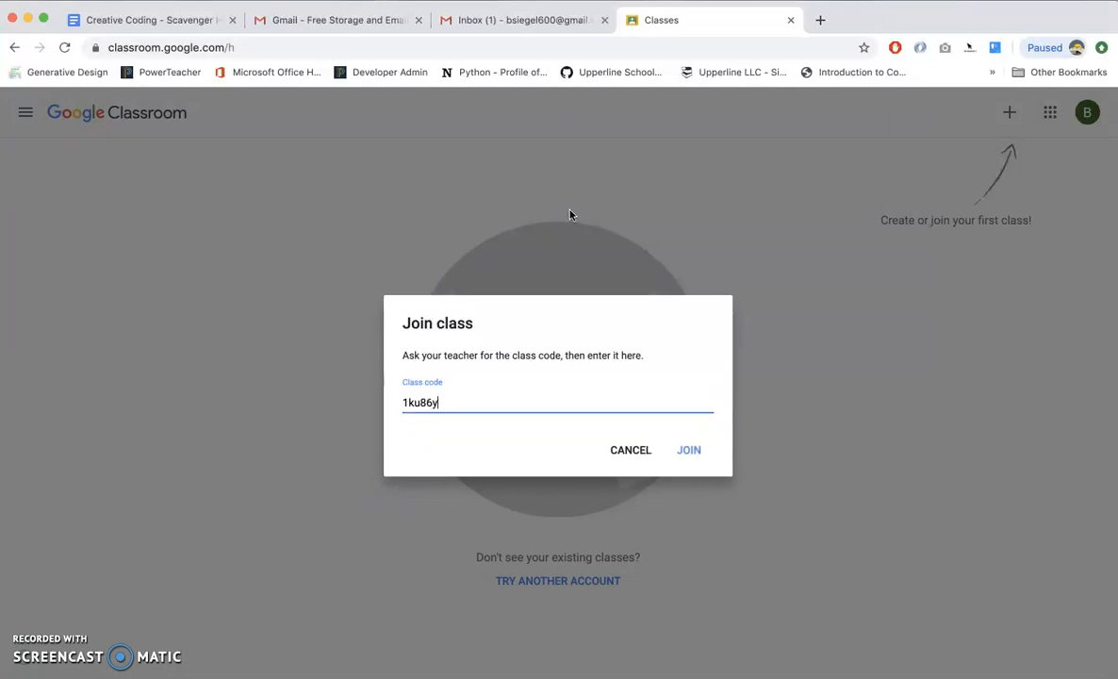
pyautogui.click(688, 449)
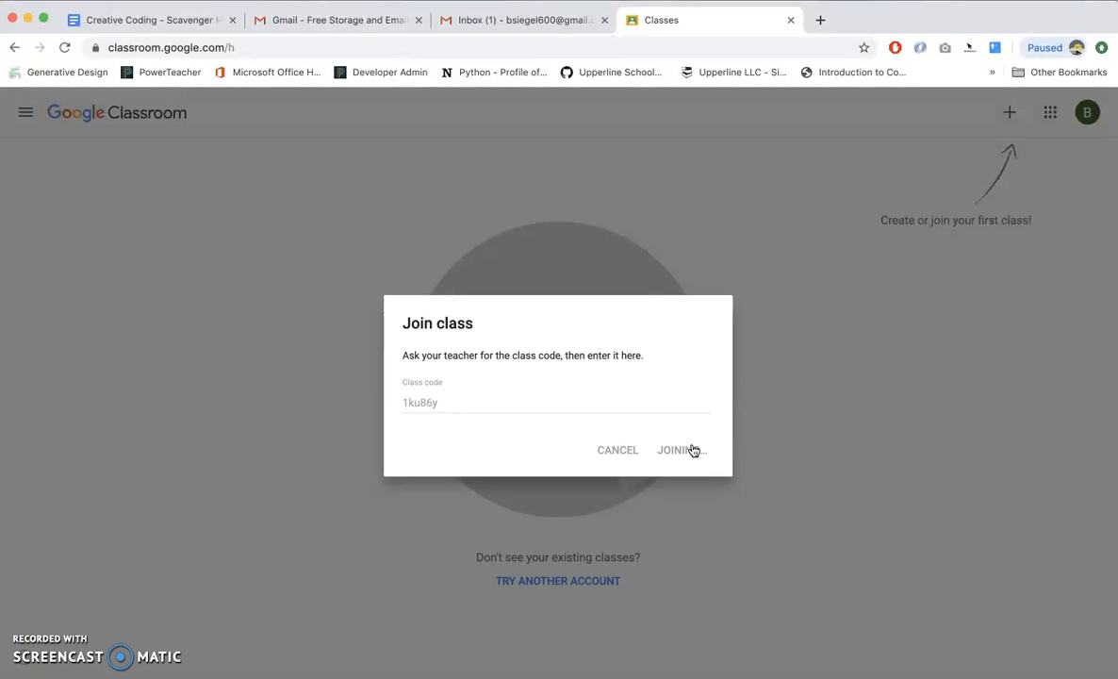
pyautogui.click(681, 449)
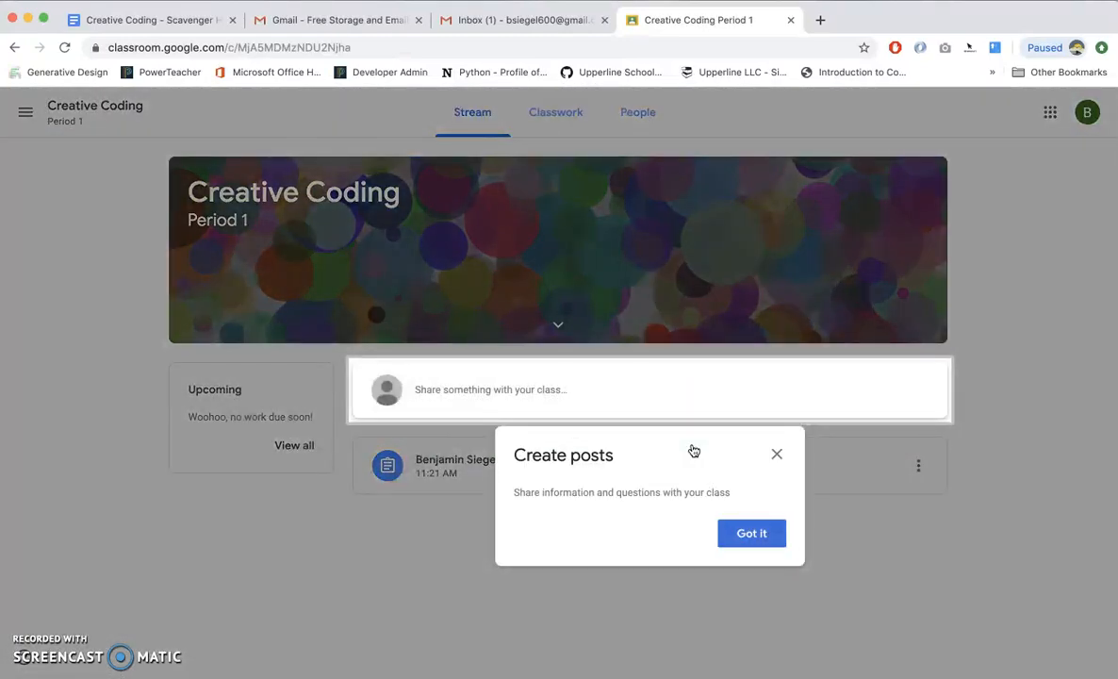
# Step: Dismiss the Create posts tip and check the Creative Coding Survey post against the sign-up document
pyautogui.click(751, 532)
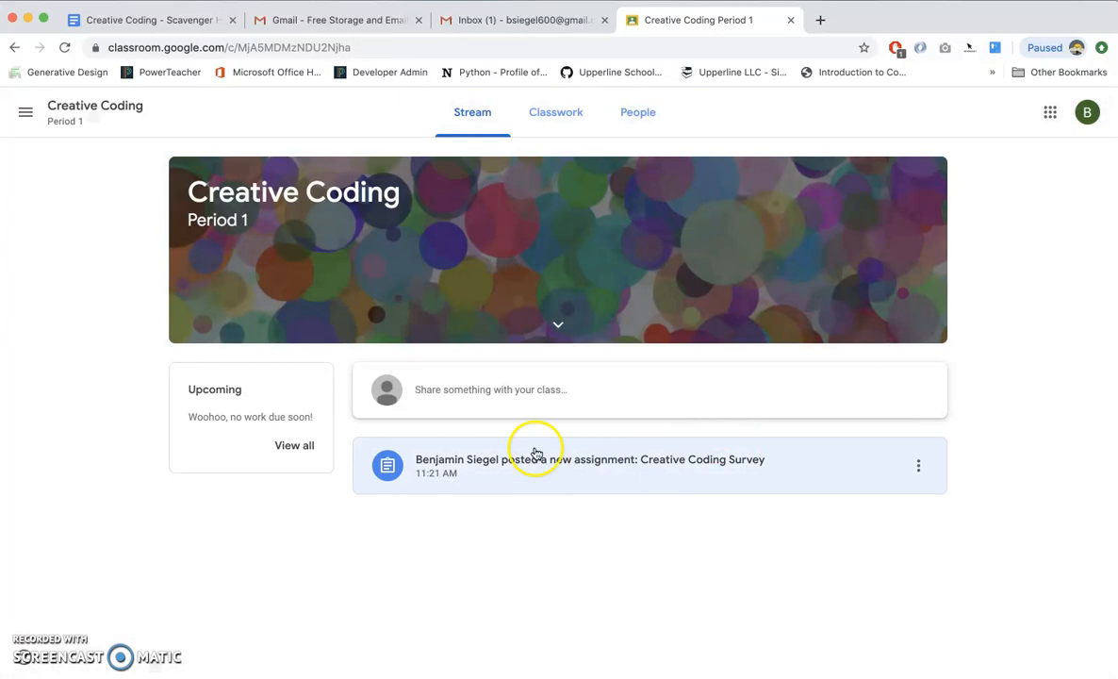
pyautogui.moveTo(468, 489)
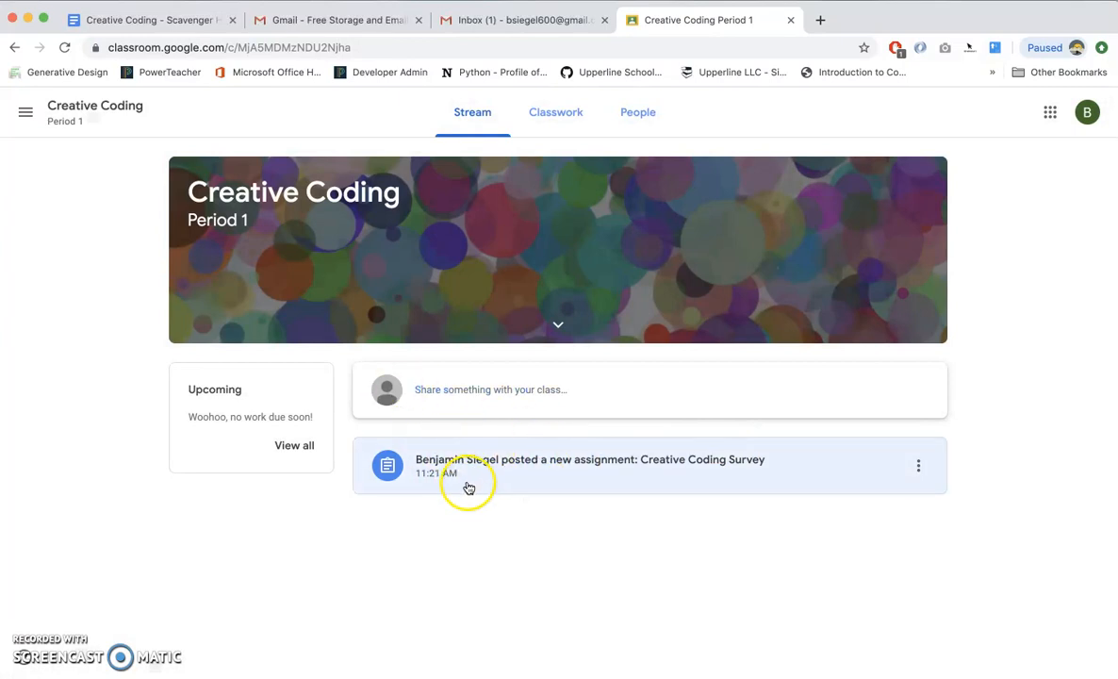
pyautogui.moveTo(477, 486)
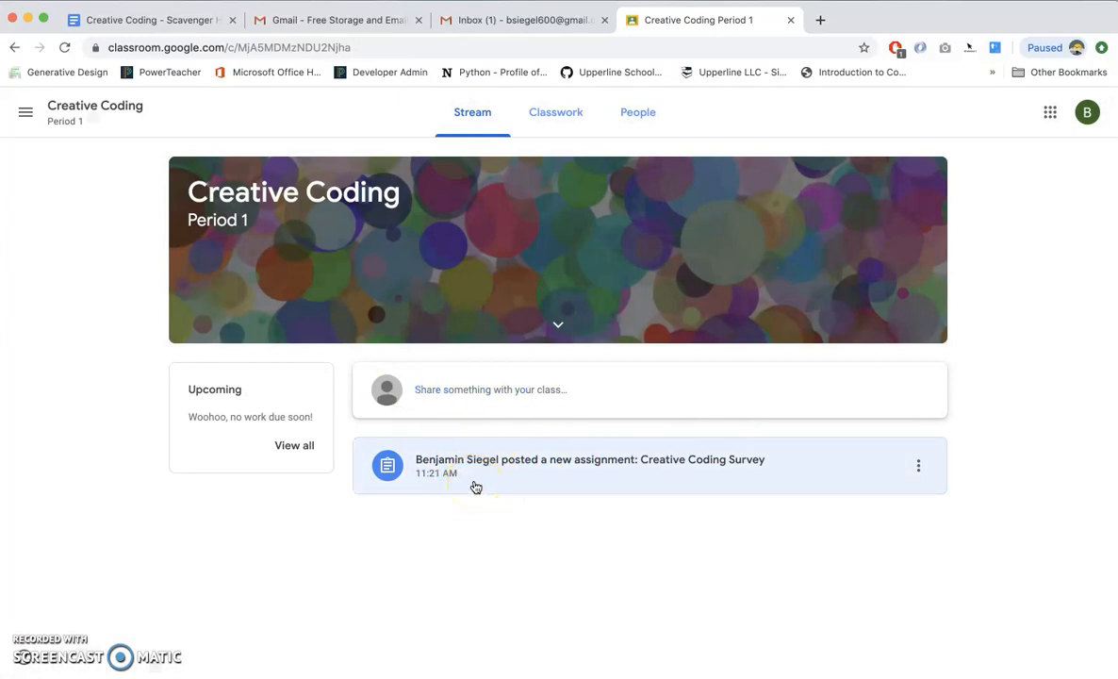
pyautogui.moveTo(360, 175)
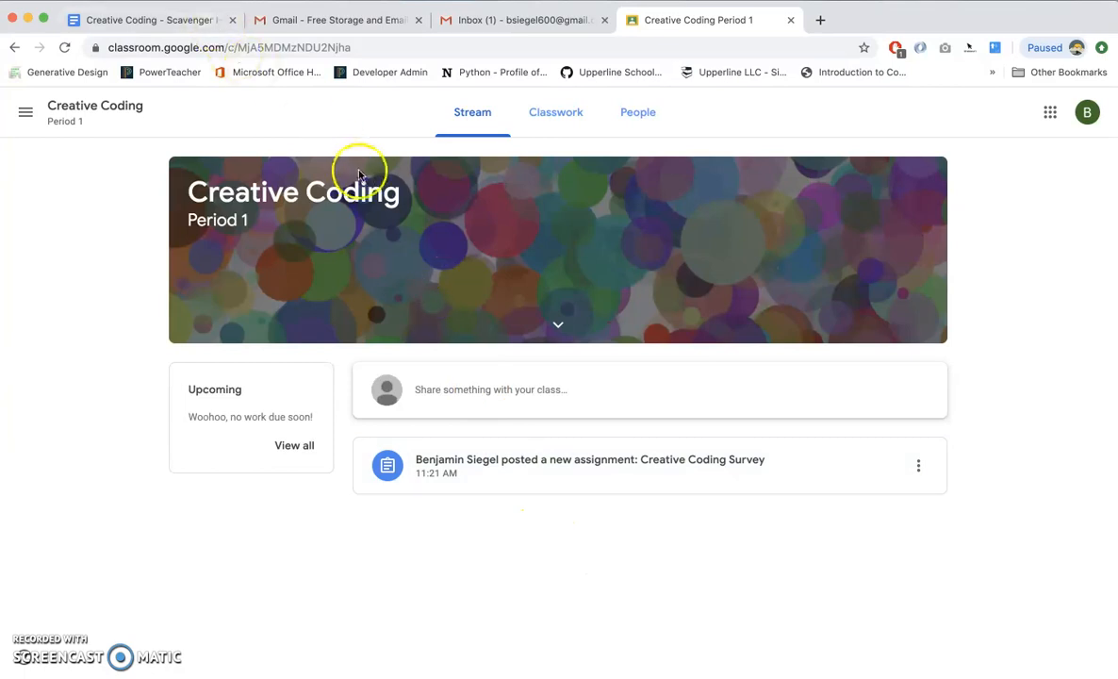
pyautogui.moveTo(421, 230)
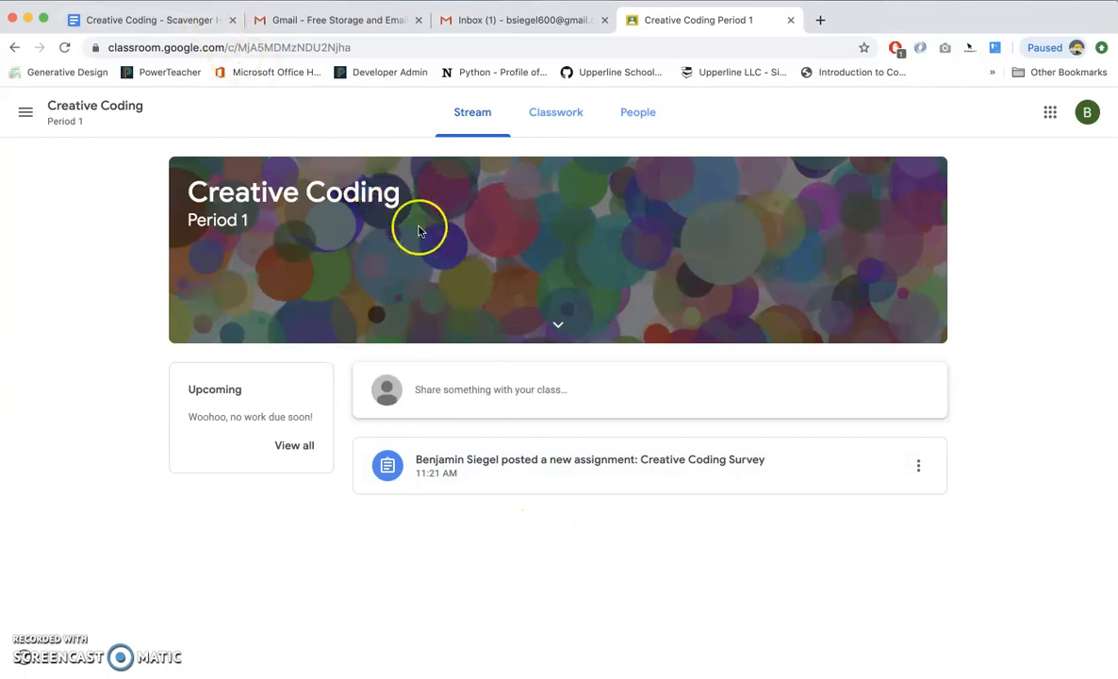
pyautogui.moveTo(626, 565)
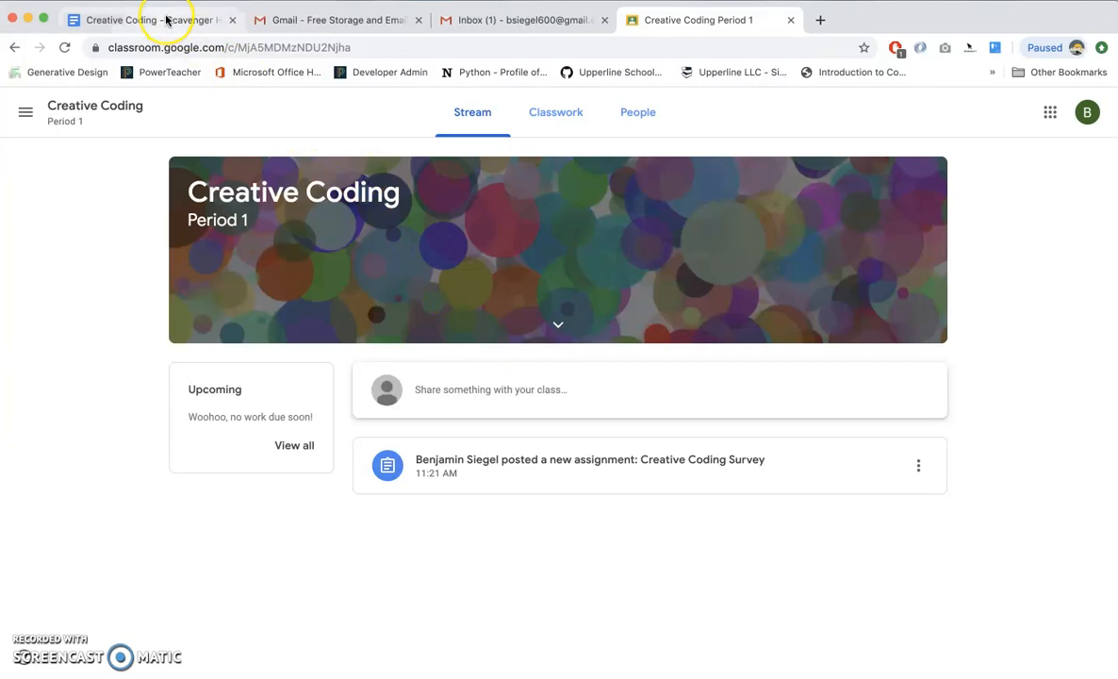
pyautogui.moveTo(166, 19)
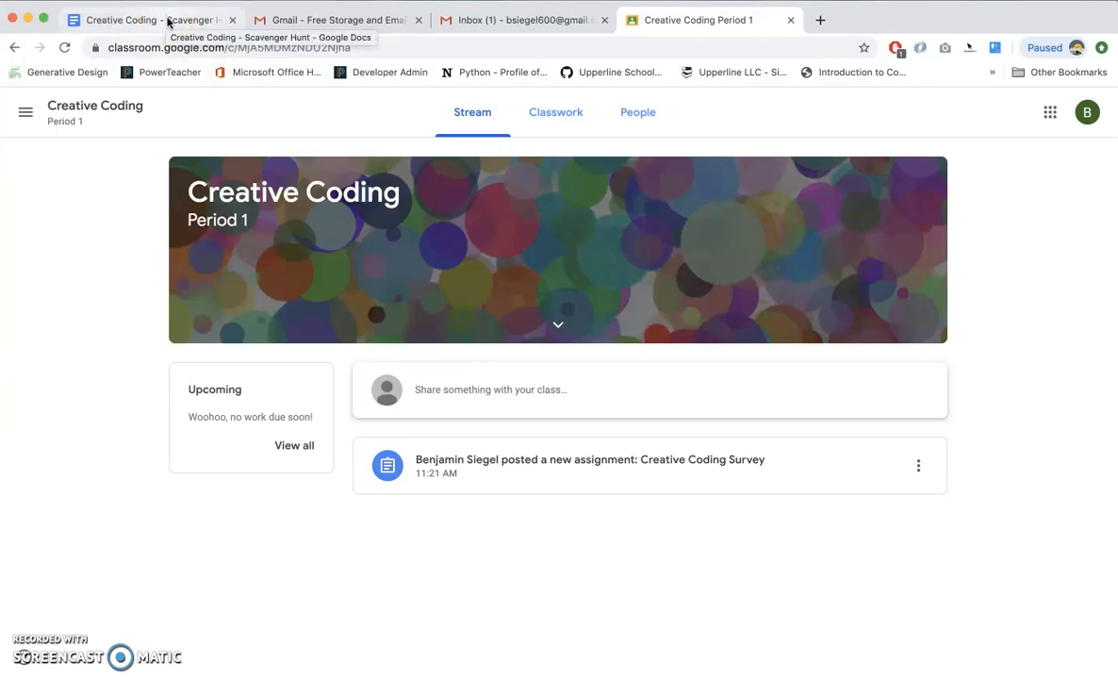
pyautogui.click(142, 18)
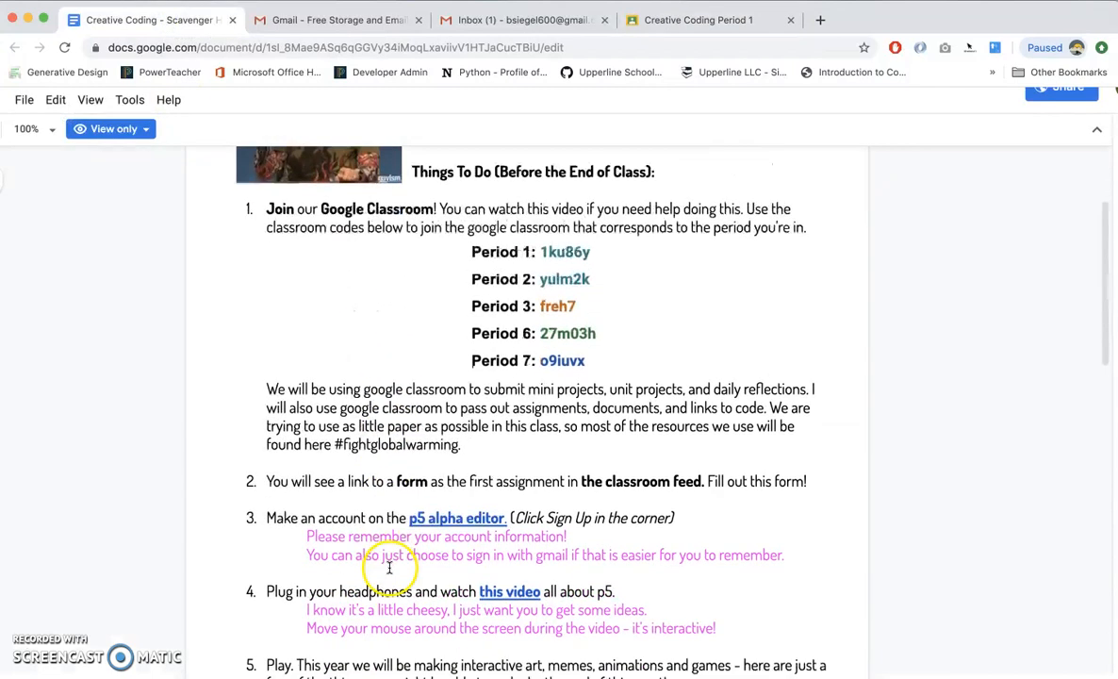
pyautogui.moveTo(725, 468)
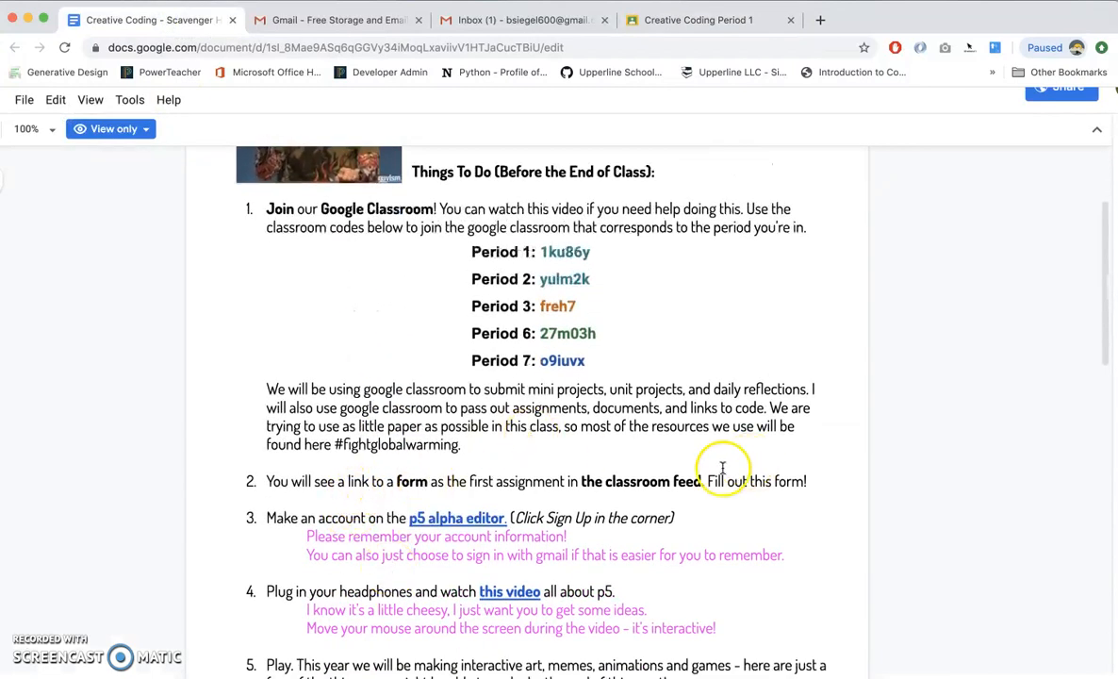
pyautogui.click(698, 19)
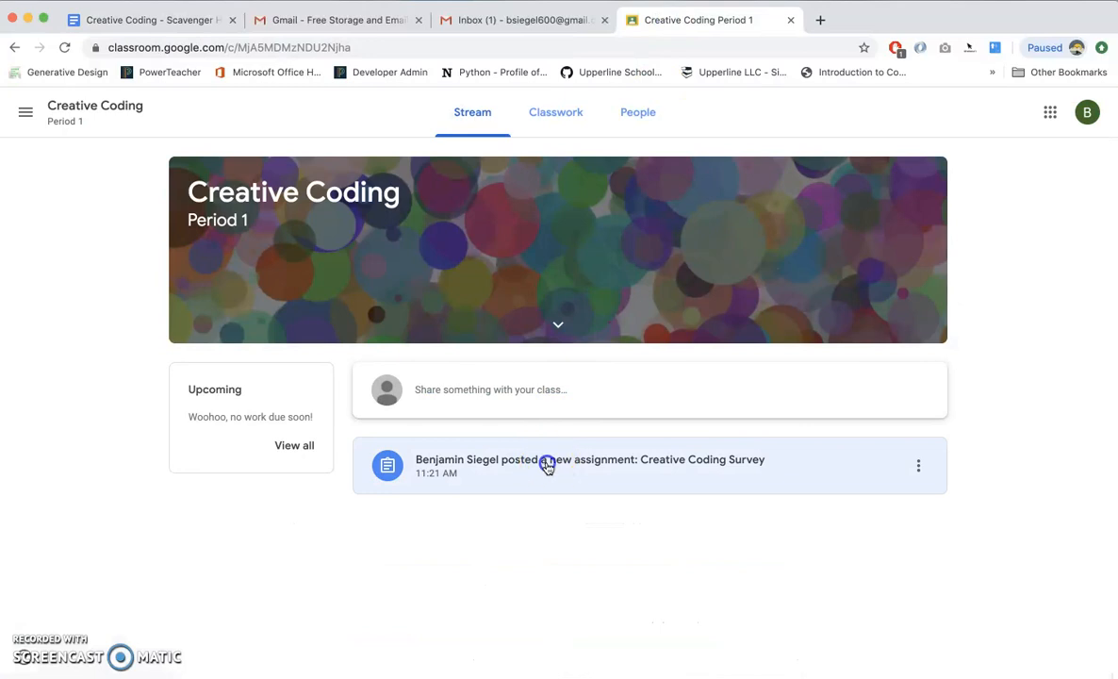